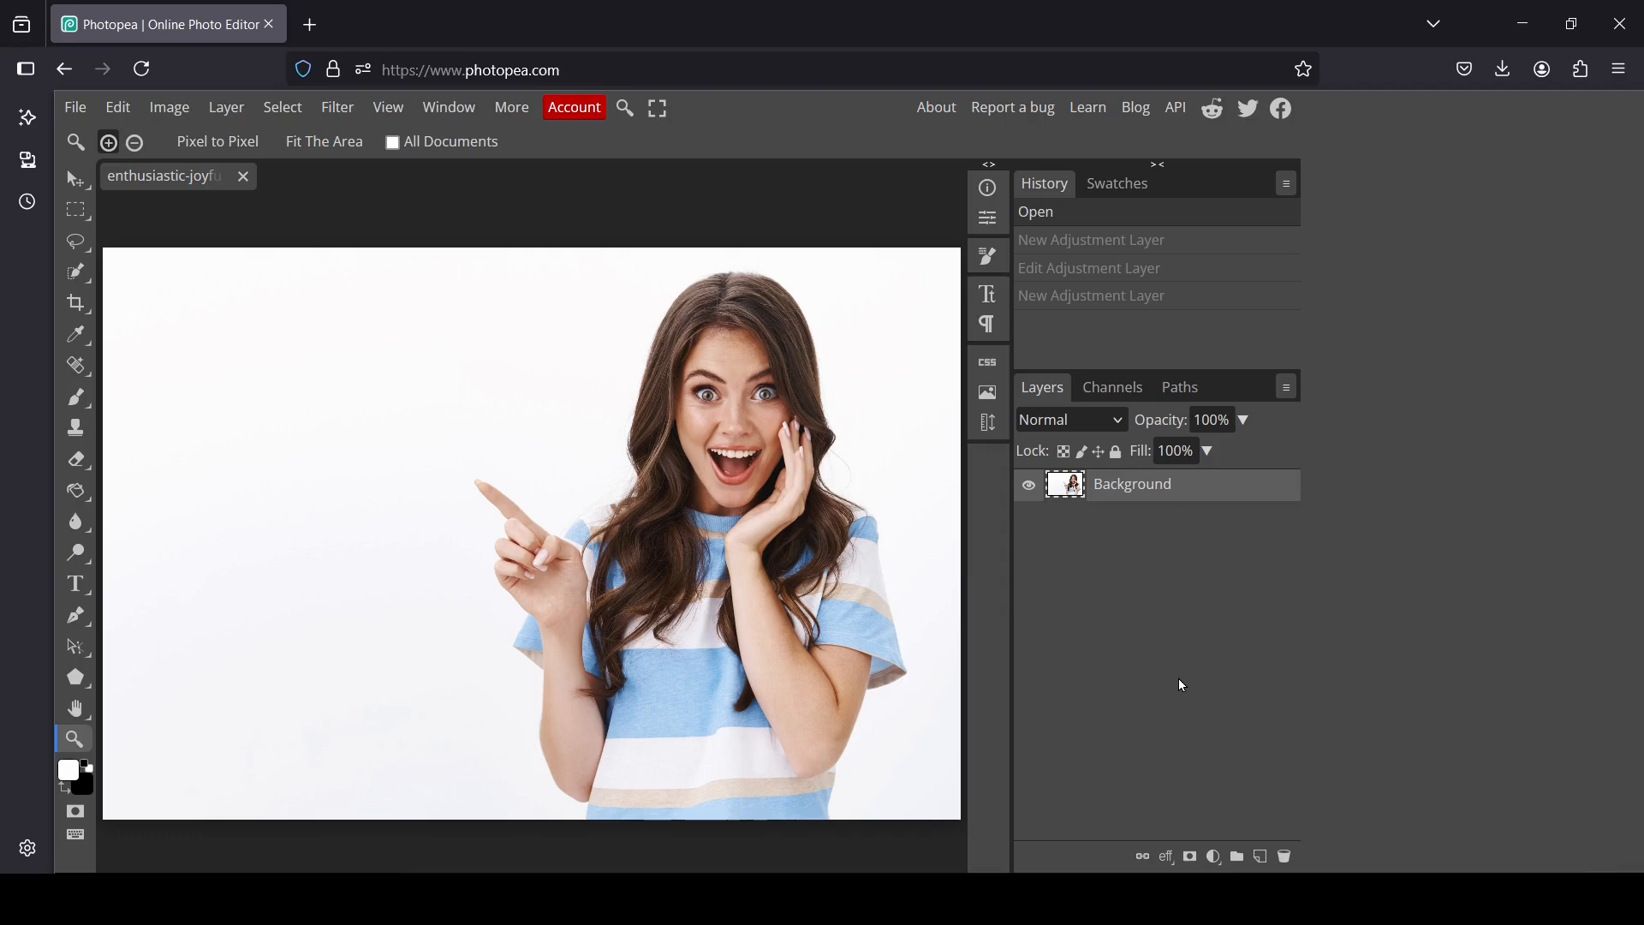
mouse_move(1204, 660)
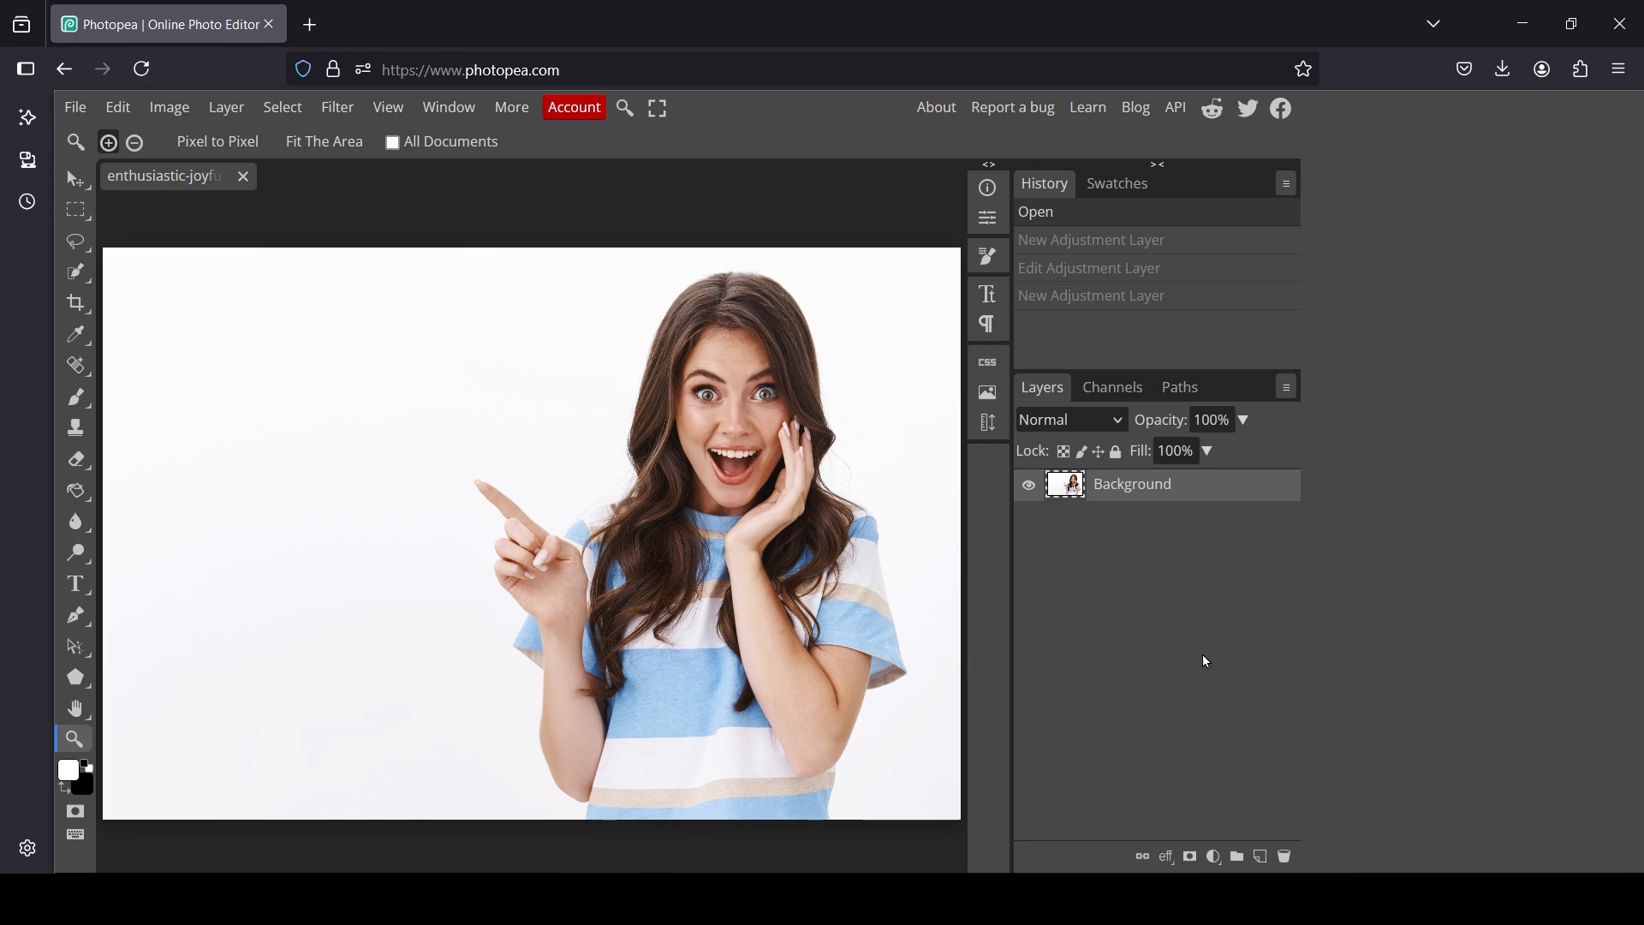
Add a Gradient Map adjustment layer above the photo, rendering the portrait black and white.
left_click(1212, 856)
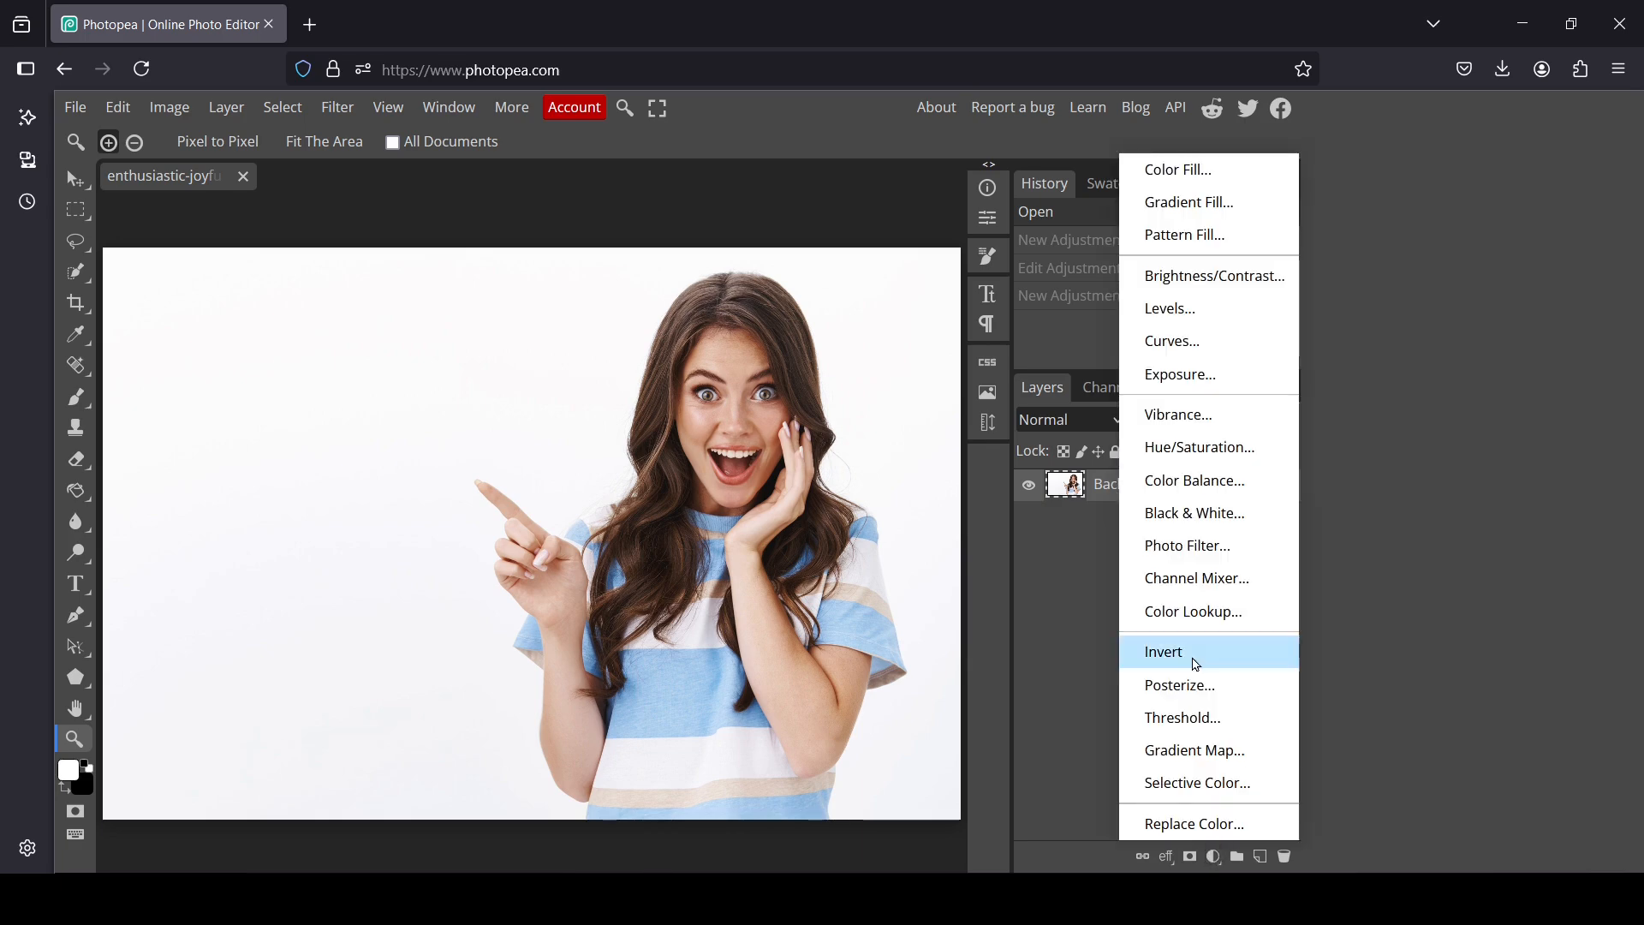
left_click(1193, 750)
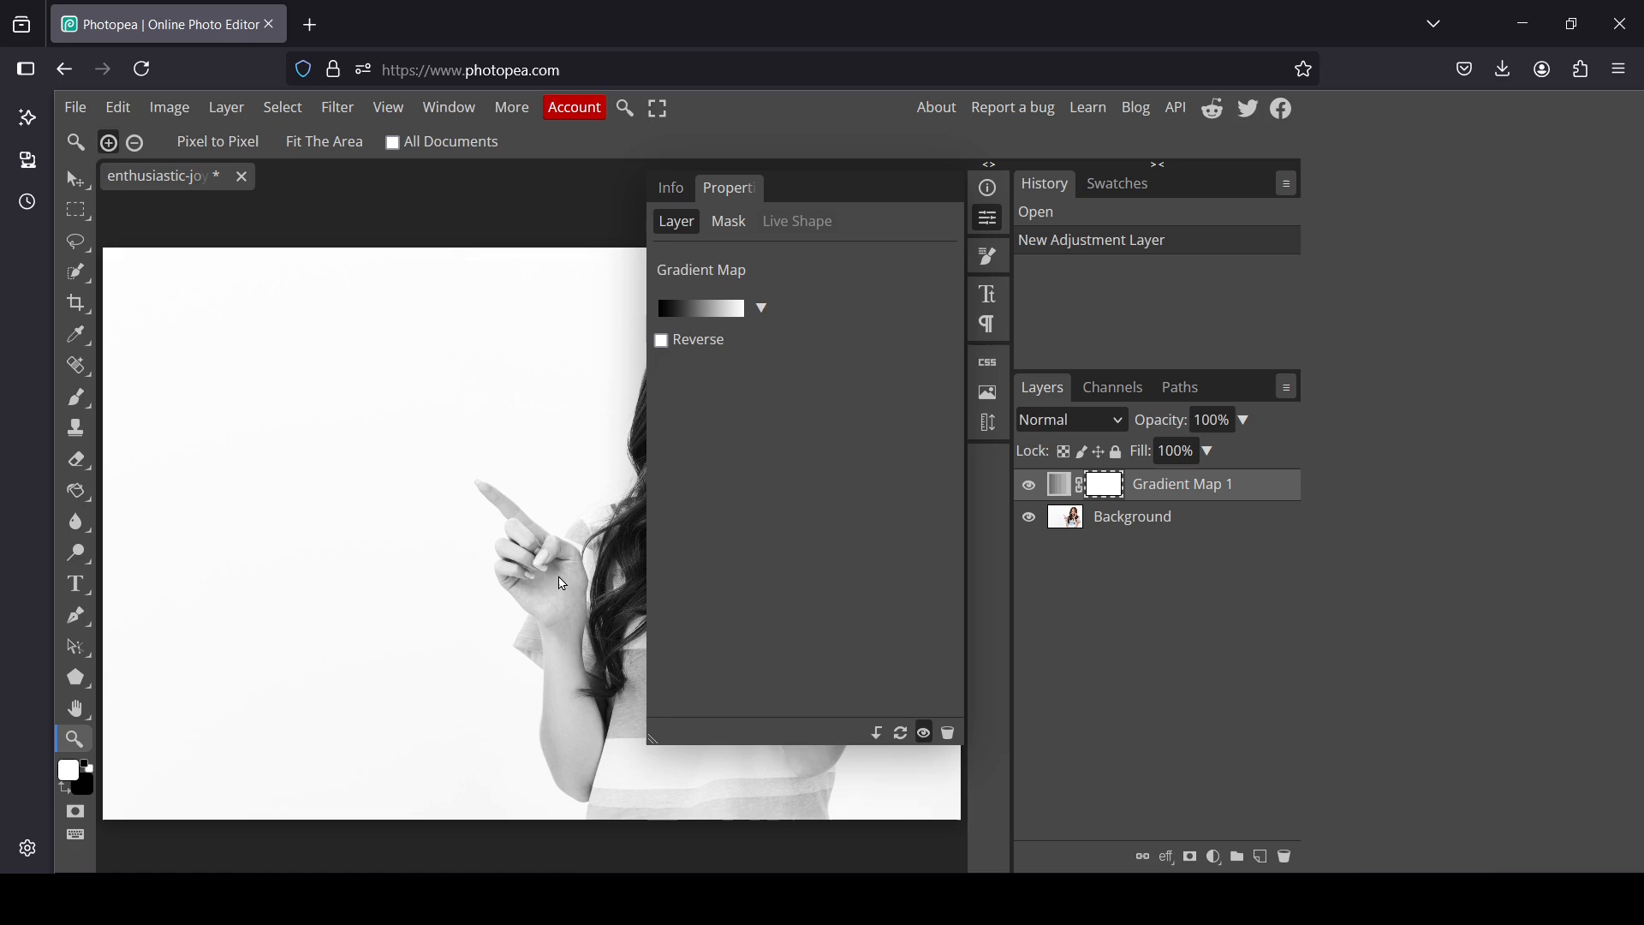
Zoom out so the whole portrait shows beside the Gradient Map properties.
left_click(75, 707)
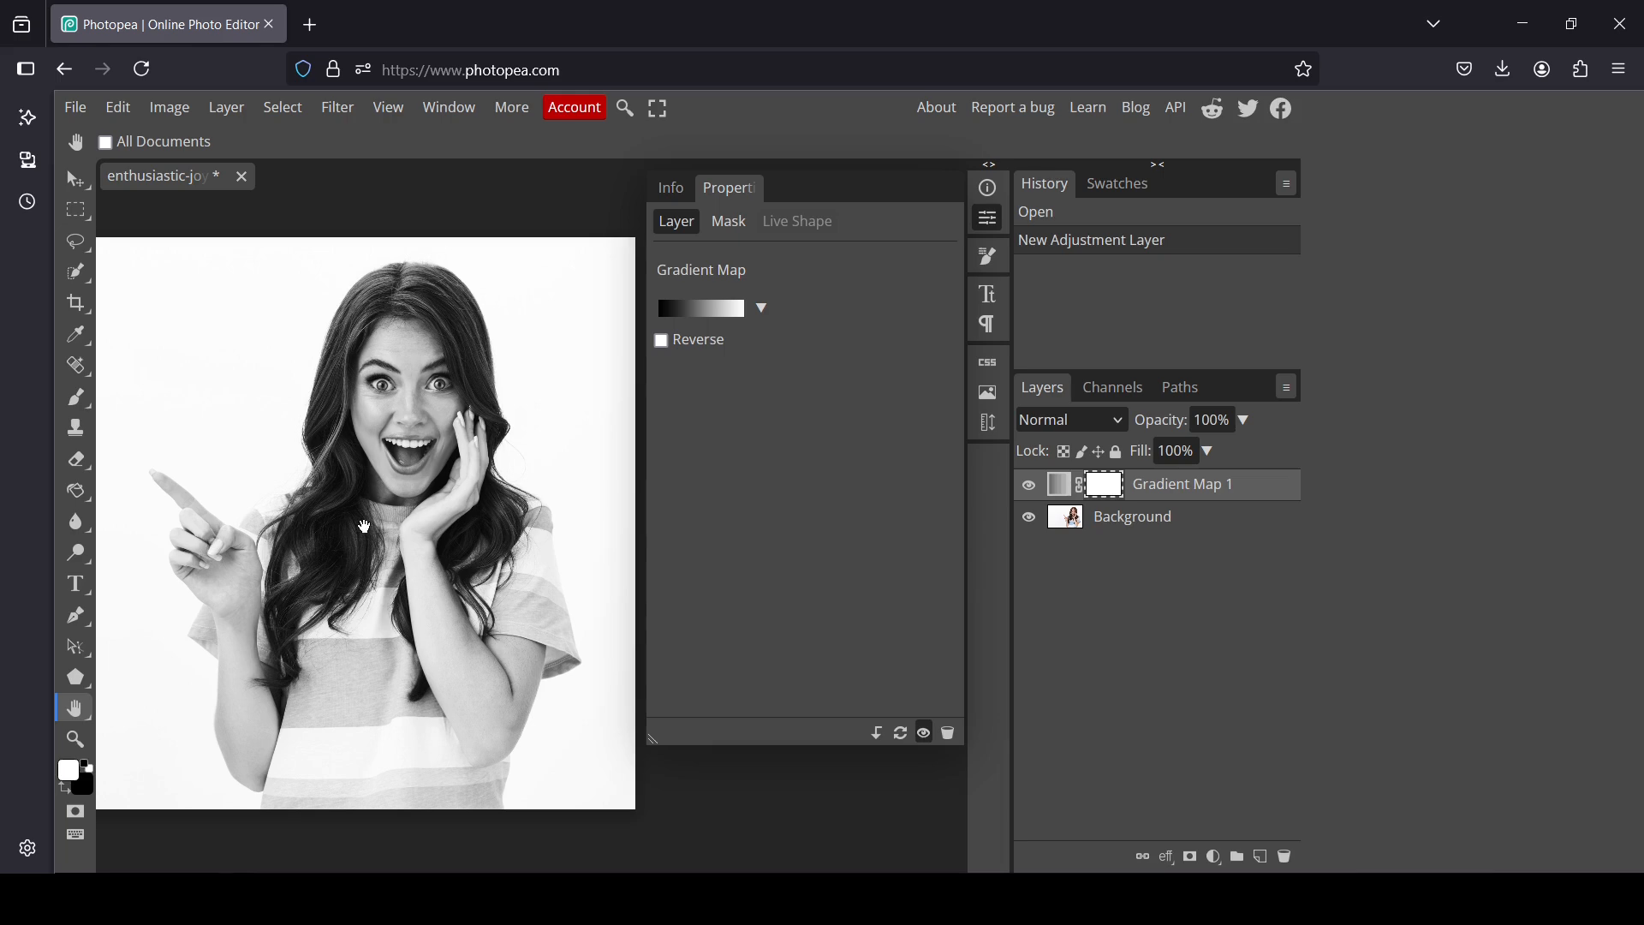
mouse_move(464, 610)
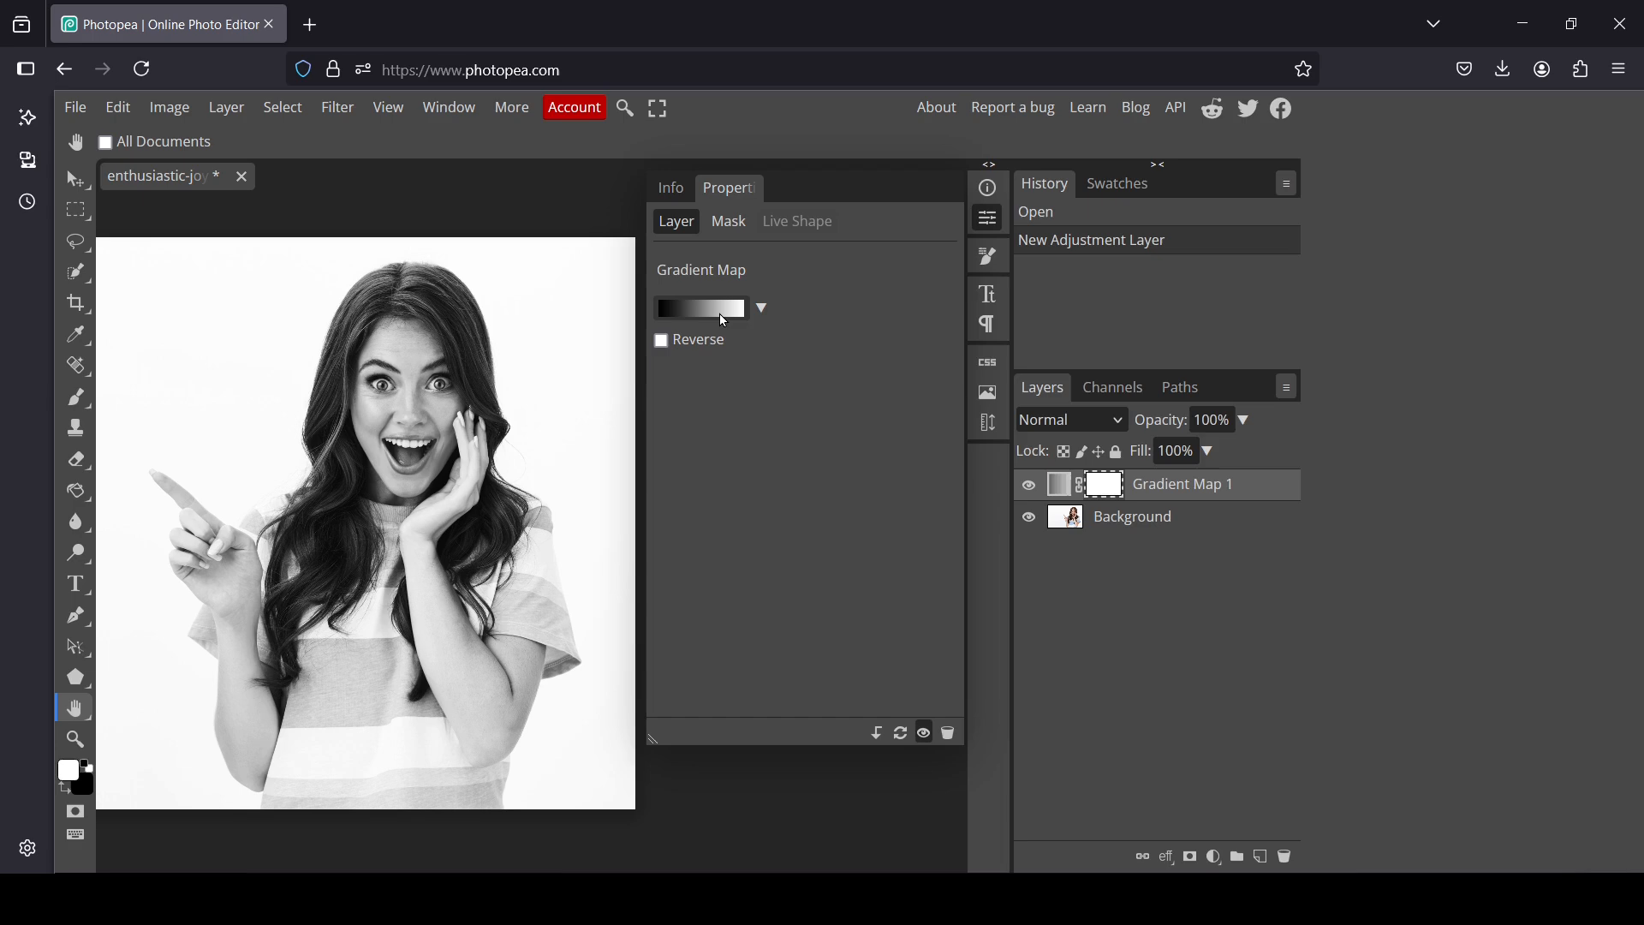
Set the gradient's dark stop to deep navy (#102a4b), tinting the shadows blue.
left_click(699, 307)
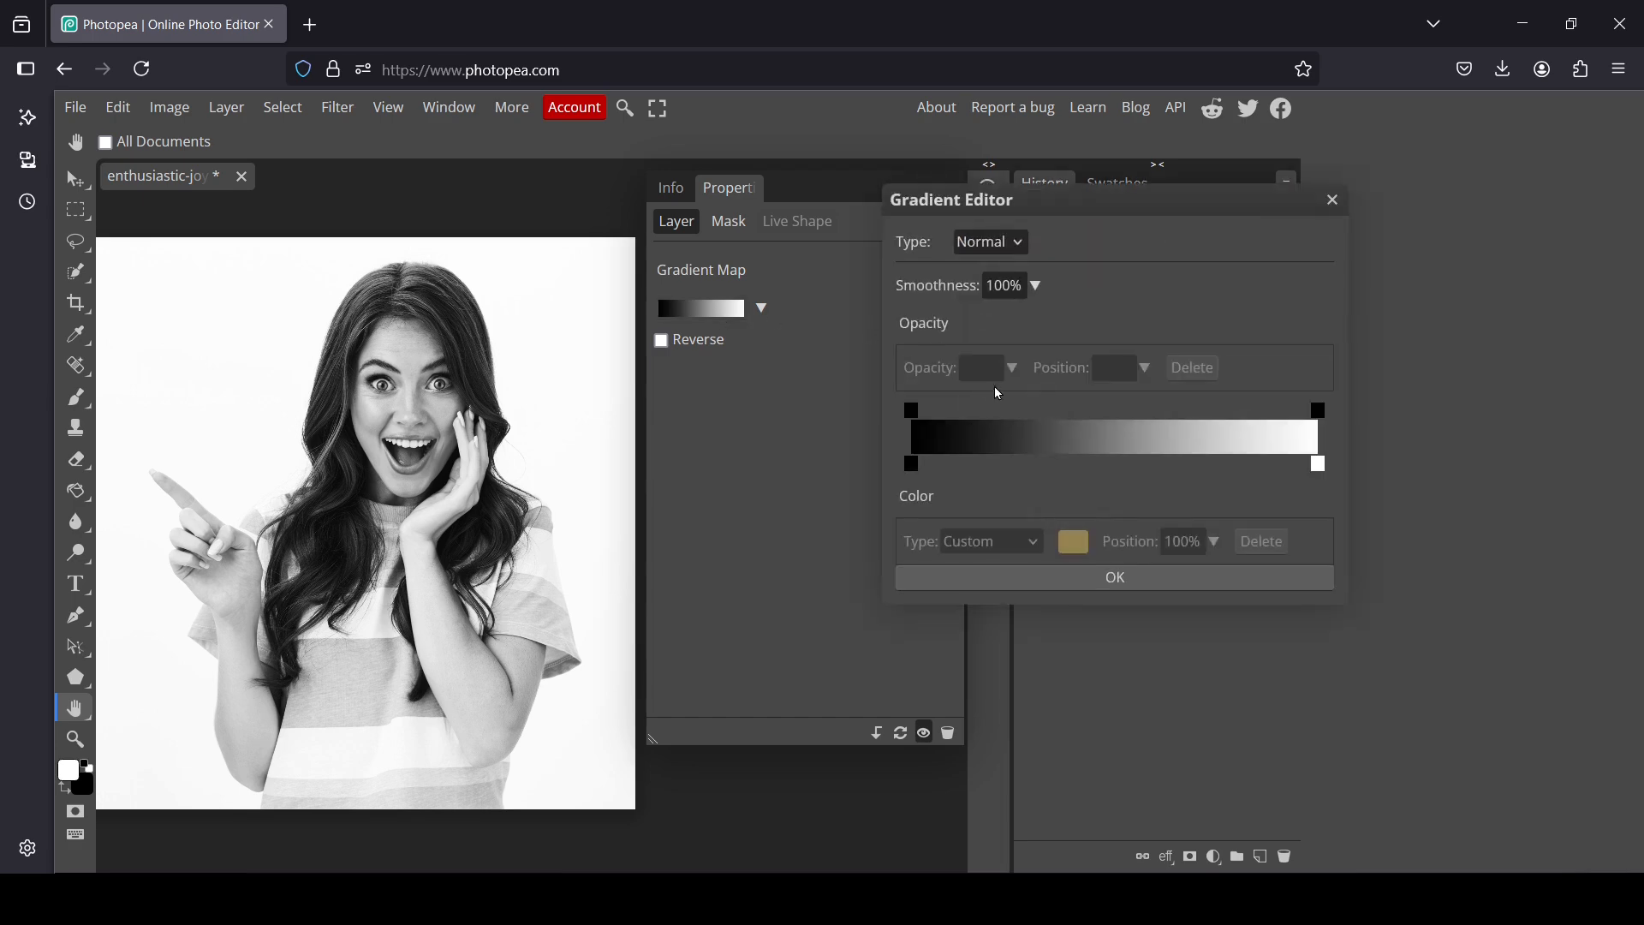
mouse_move(1021, 466)
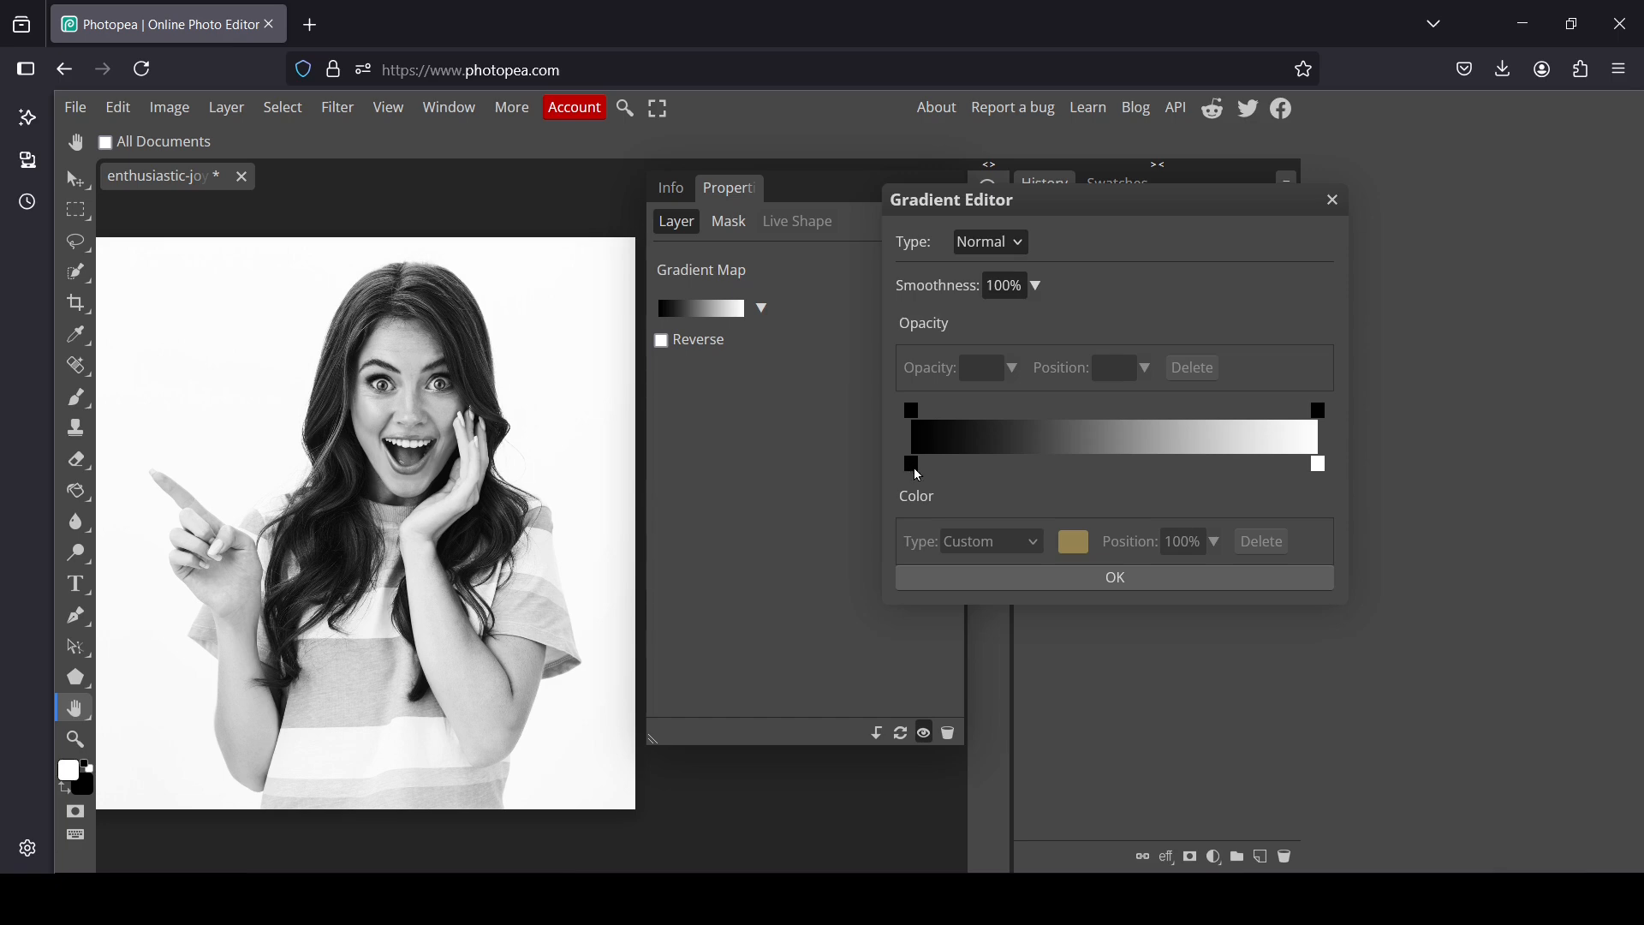
left_click(1070, 541)
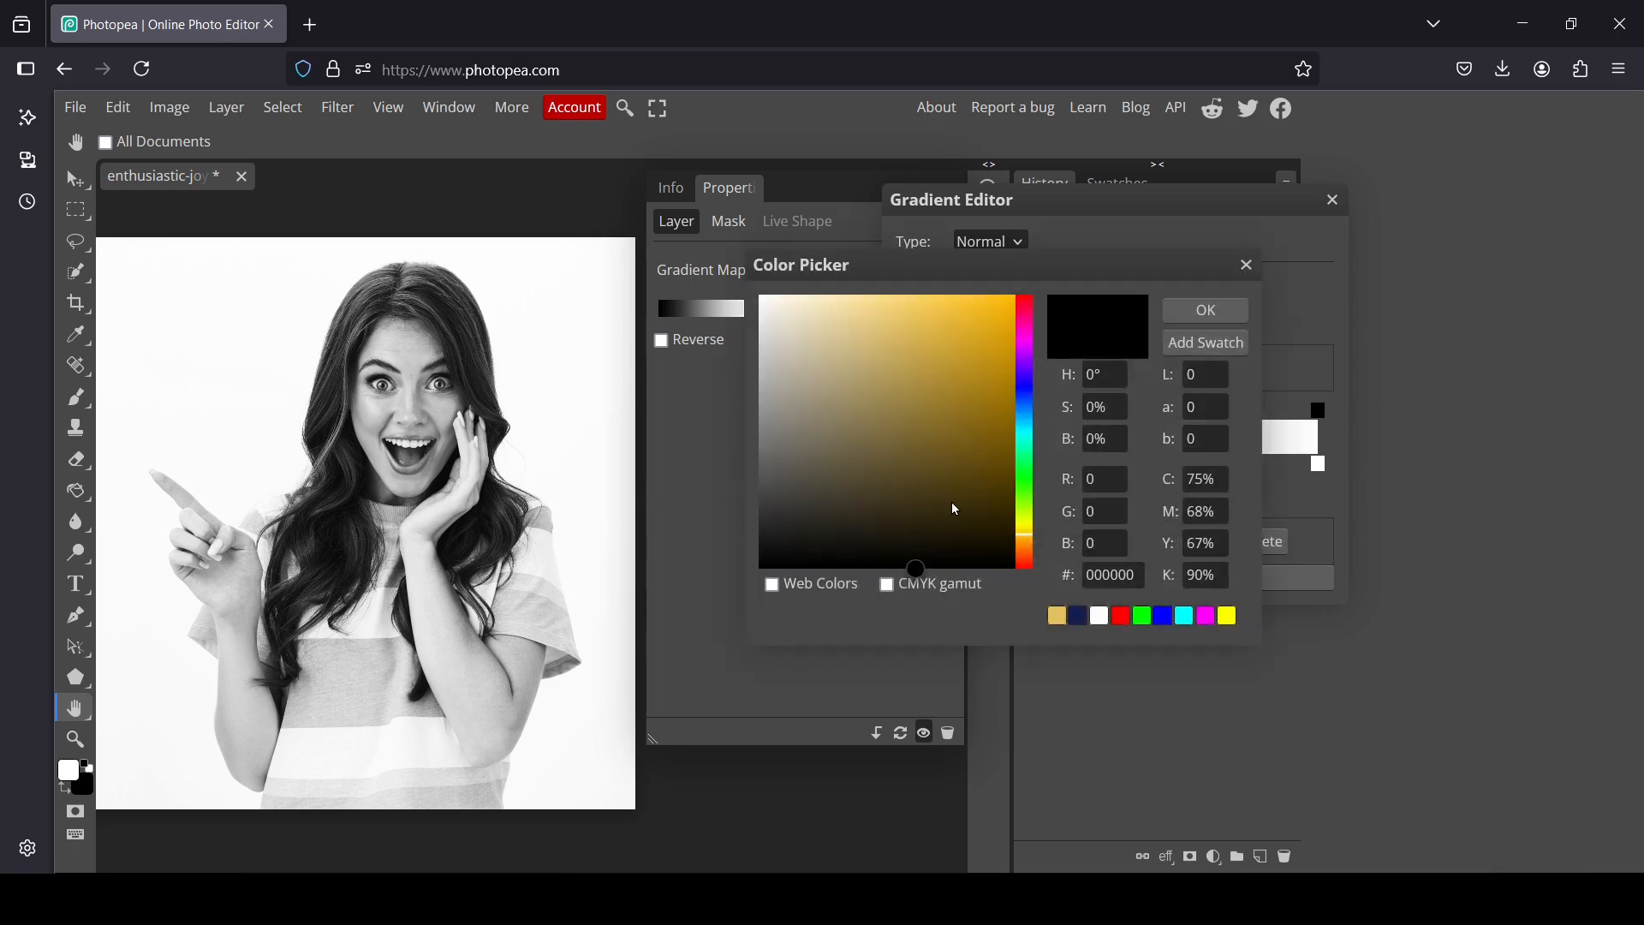
left_click(926, 494)
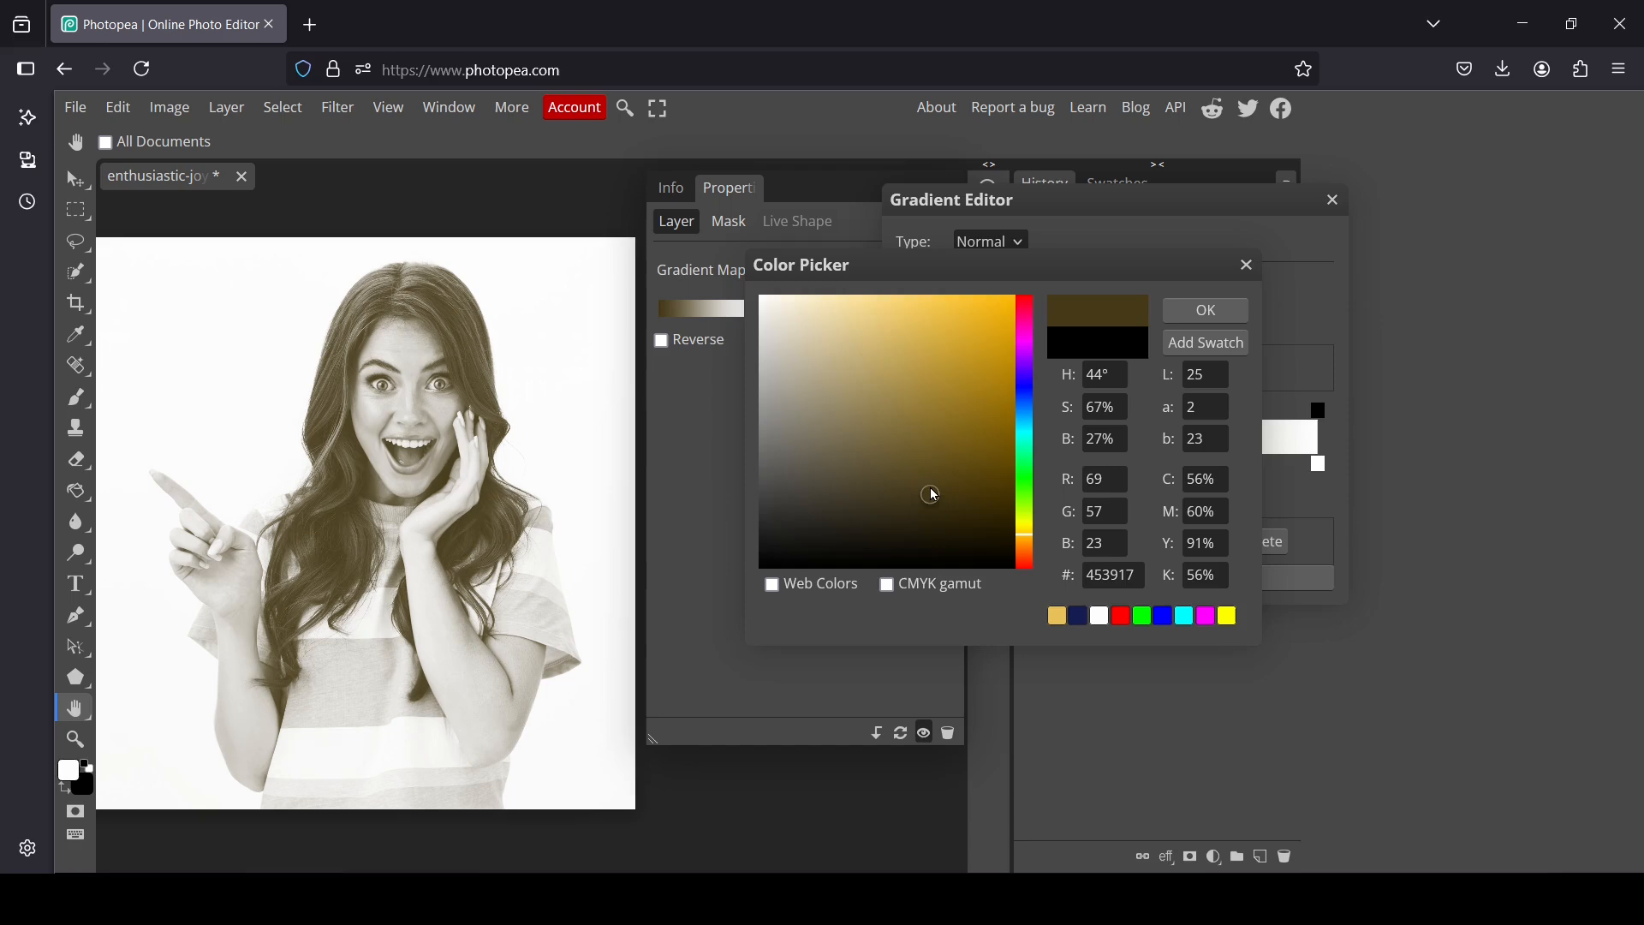
left_click(928, 485)
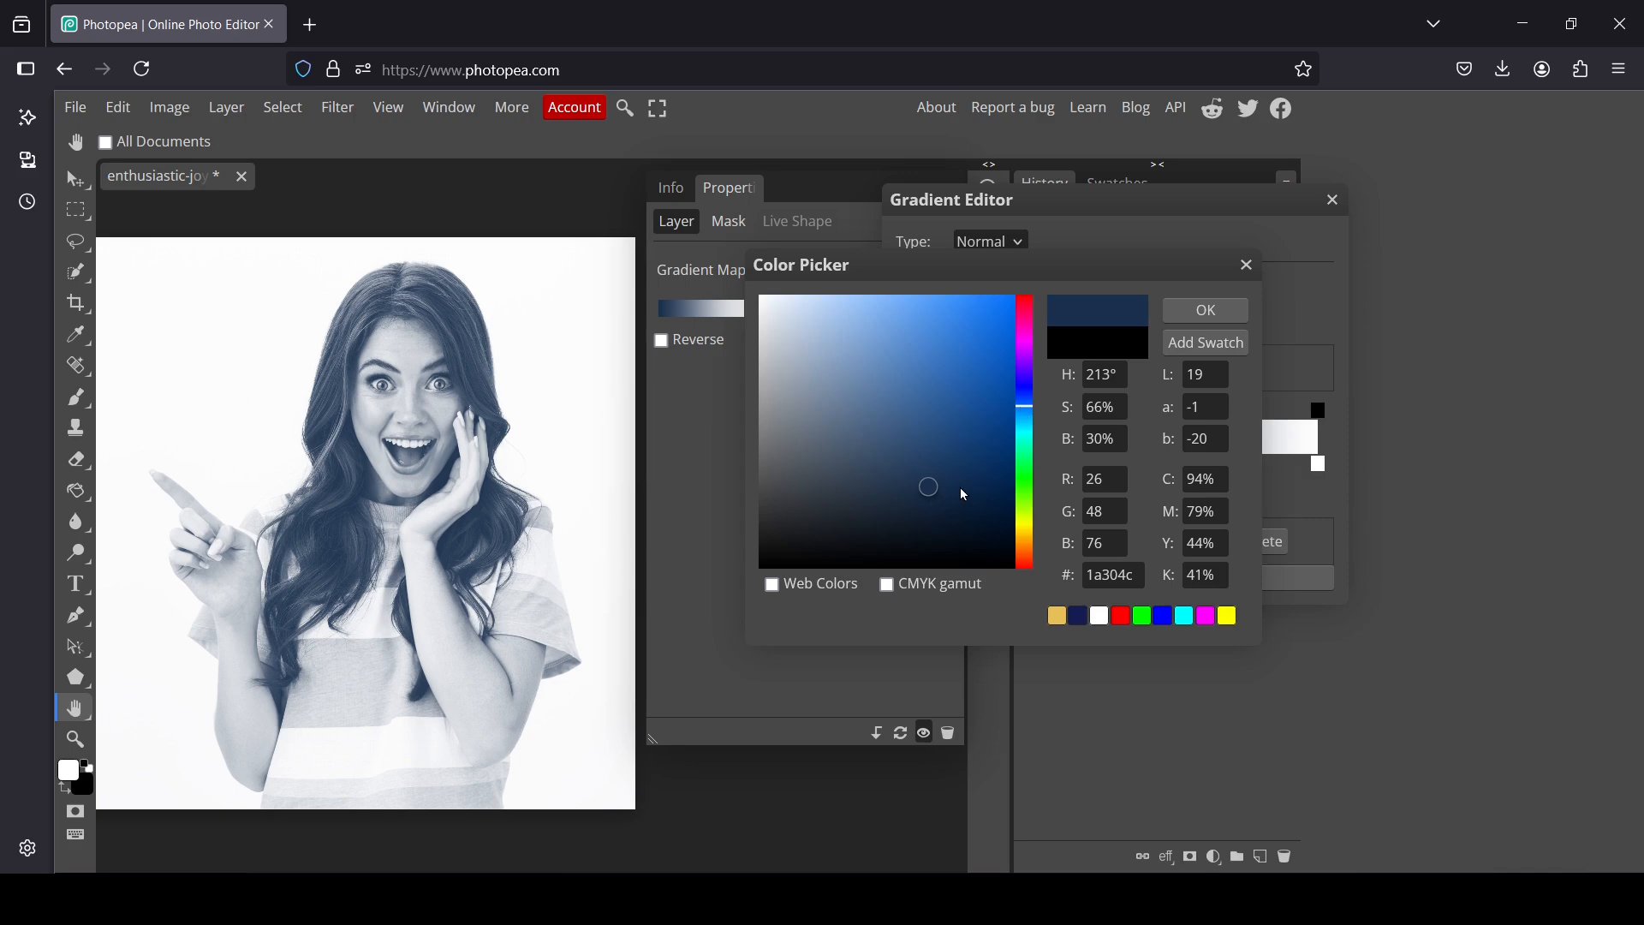
left_click(959, 485)
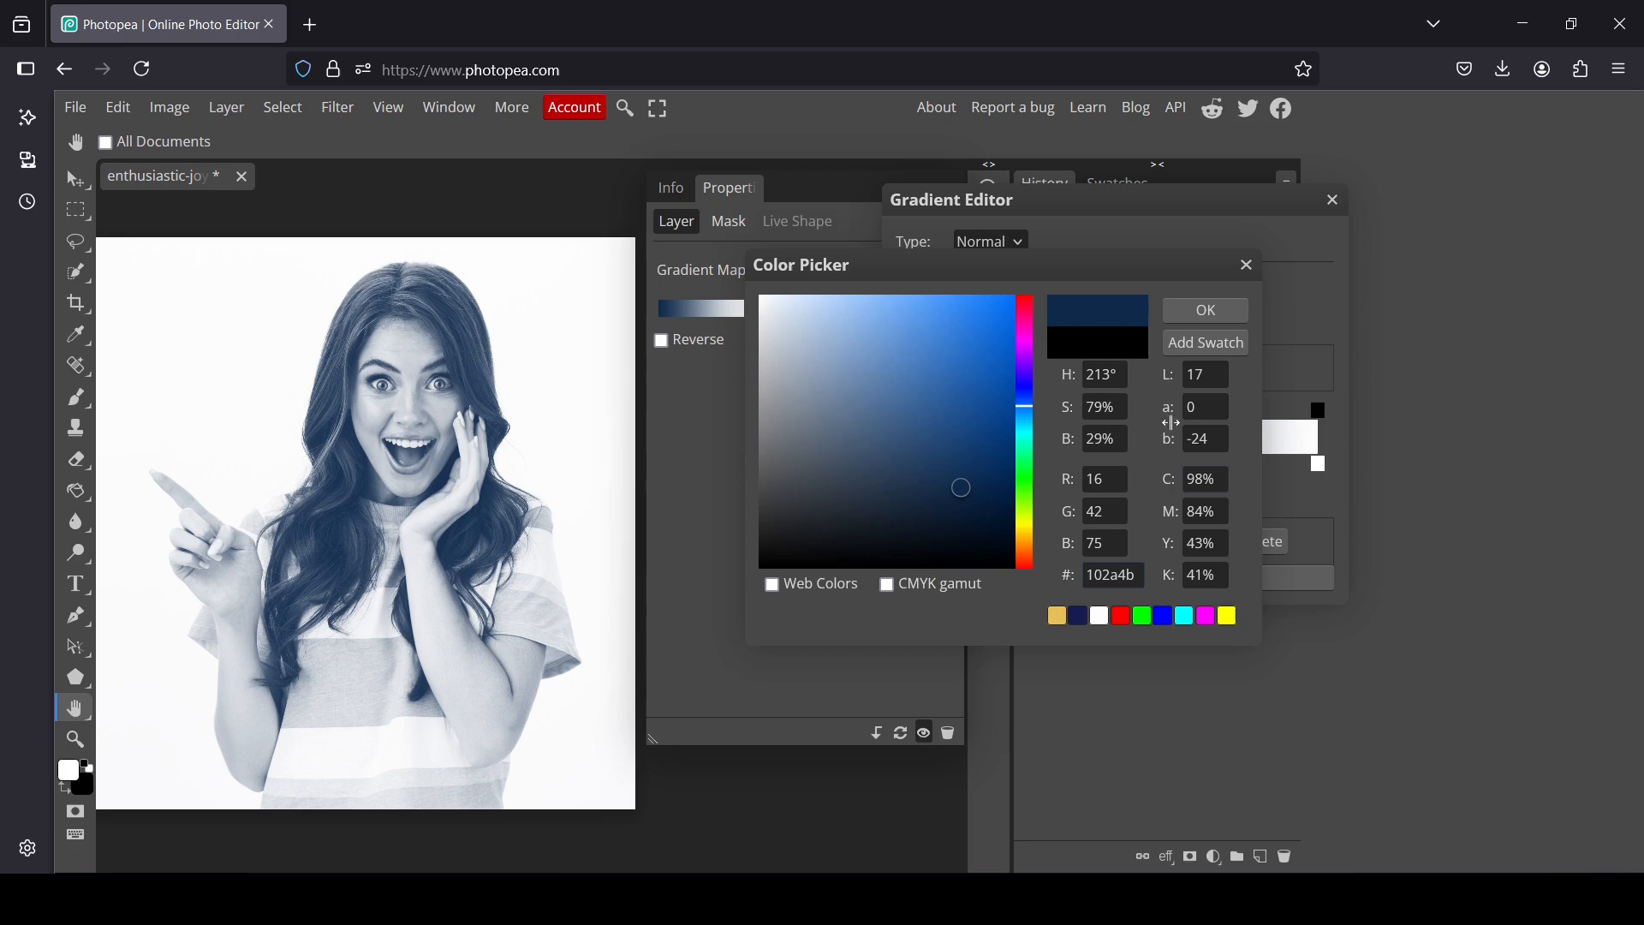
left_click(1204, 310)
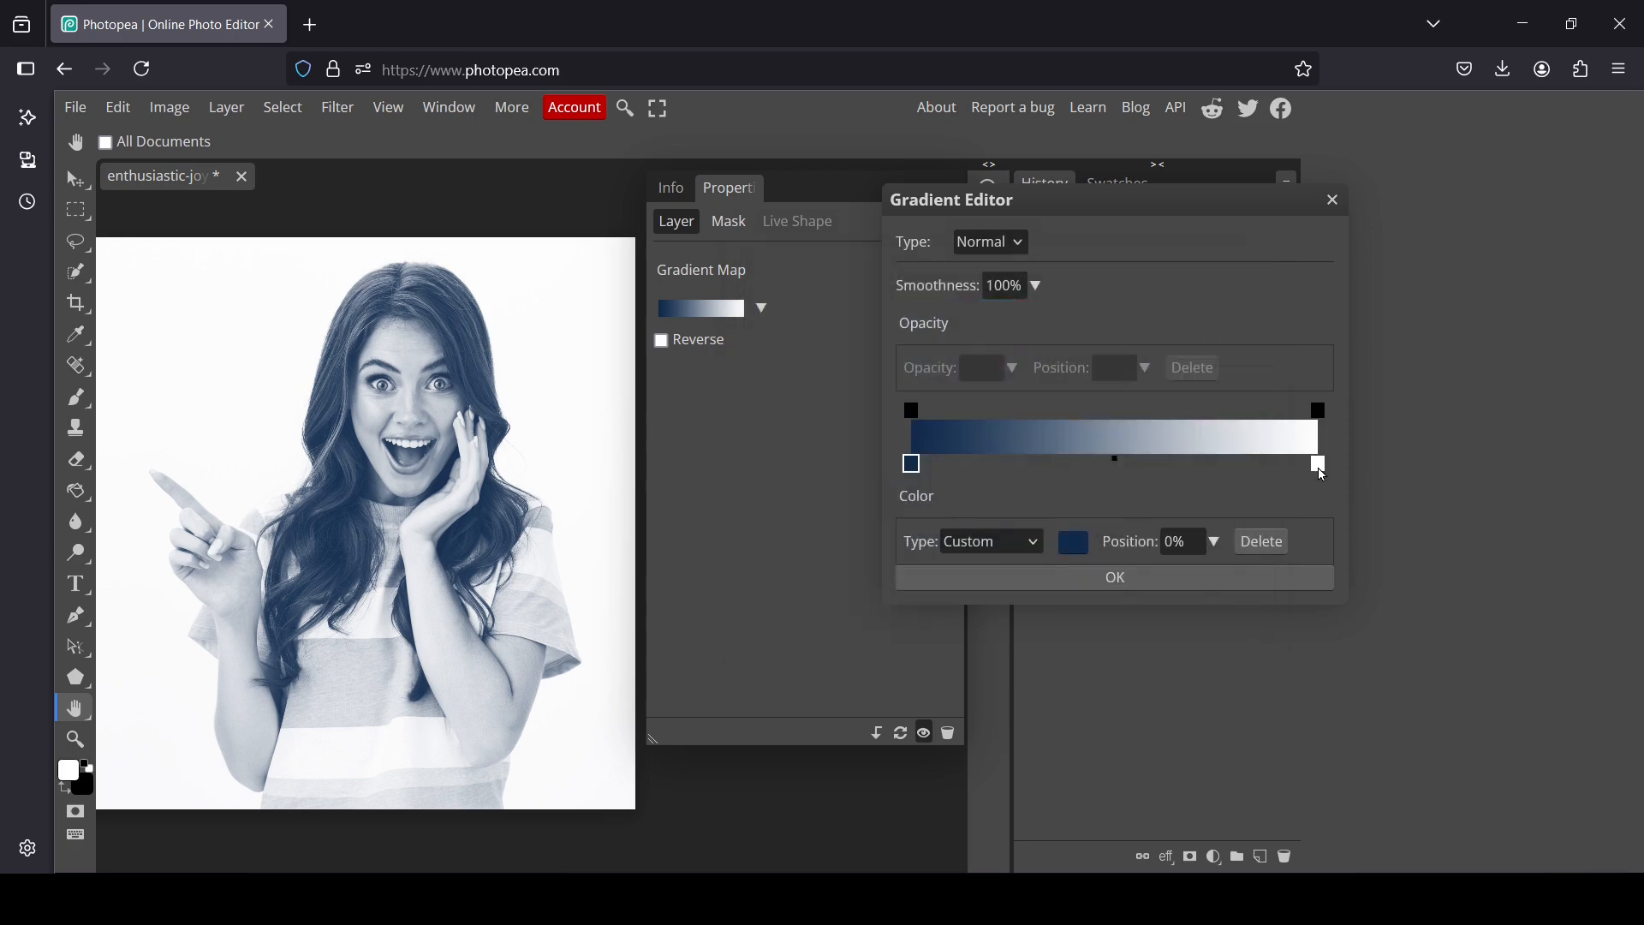
Set the gradient's light stop to warm yellow (#ffd16d) and apply the navy-to-yellow map.
left_click(1318, 464)
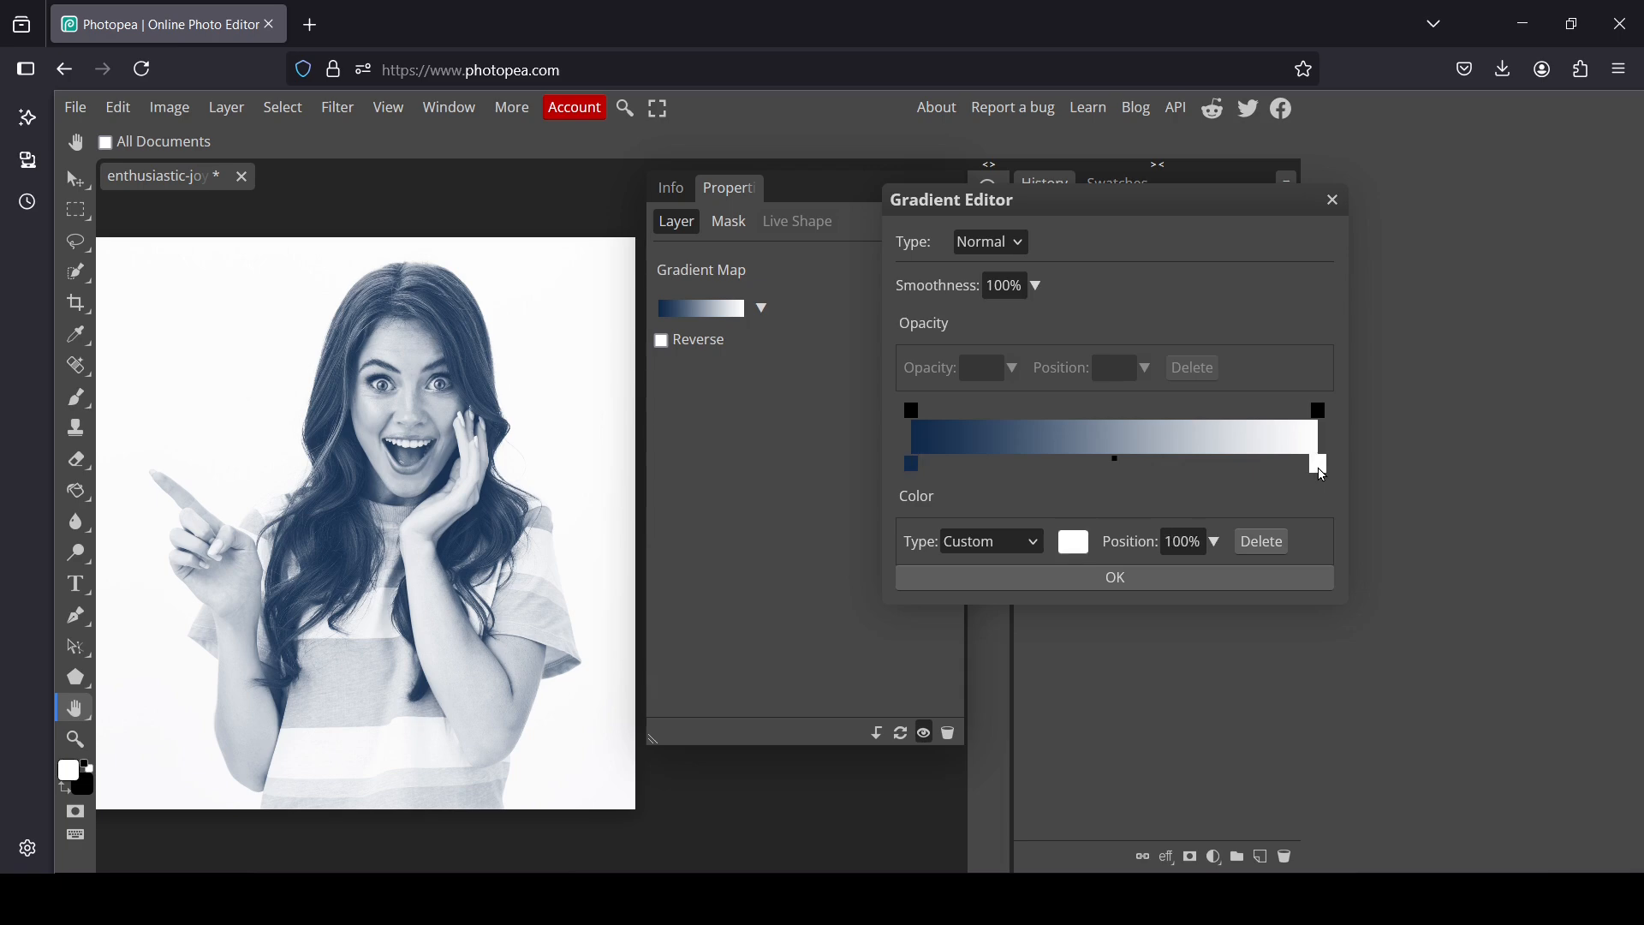
left_click(1072, 541)
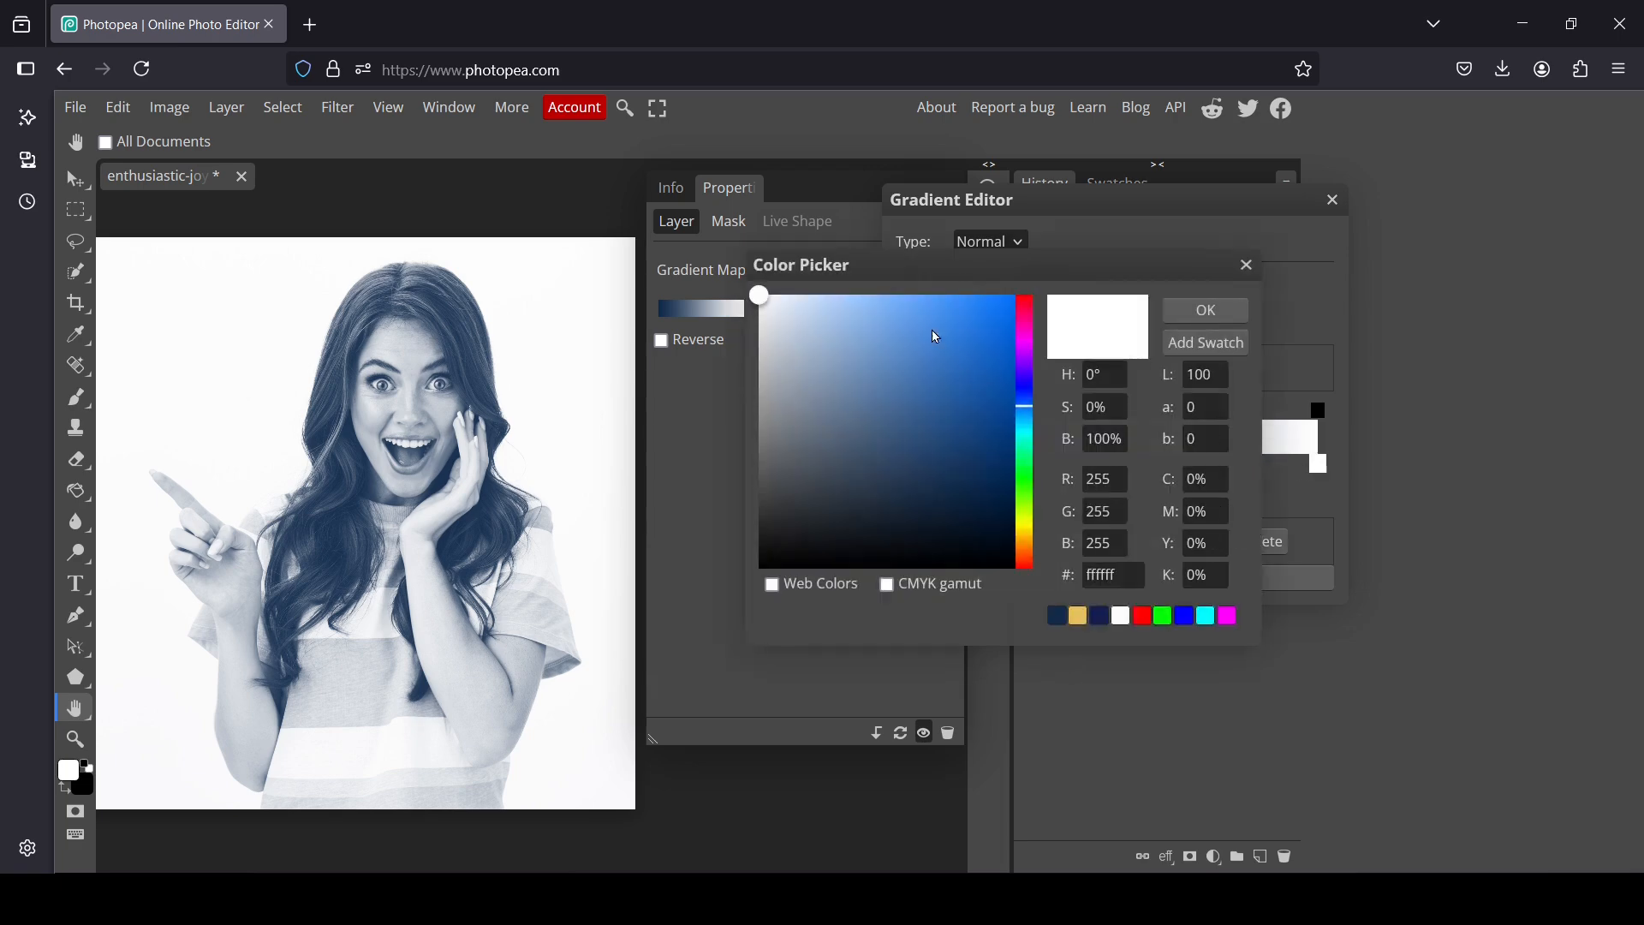
left_click(906, 323)
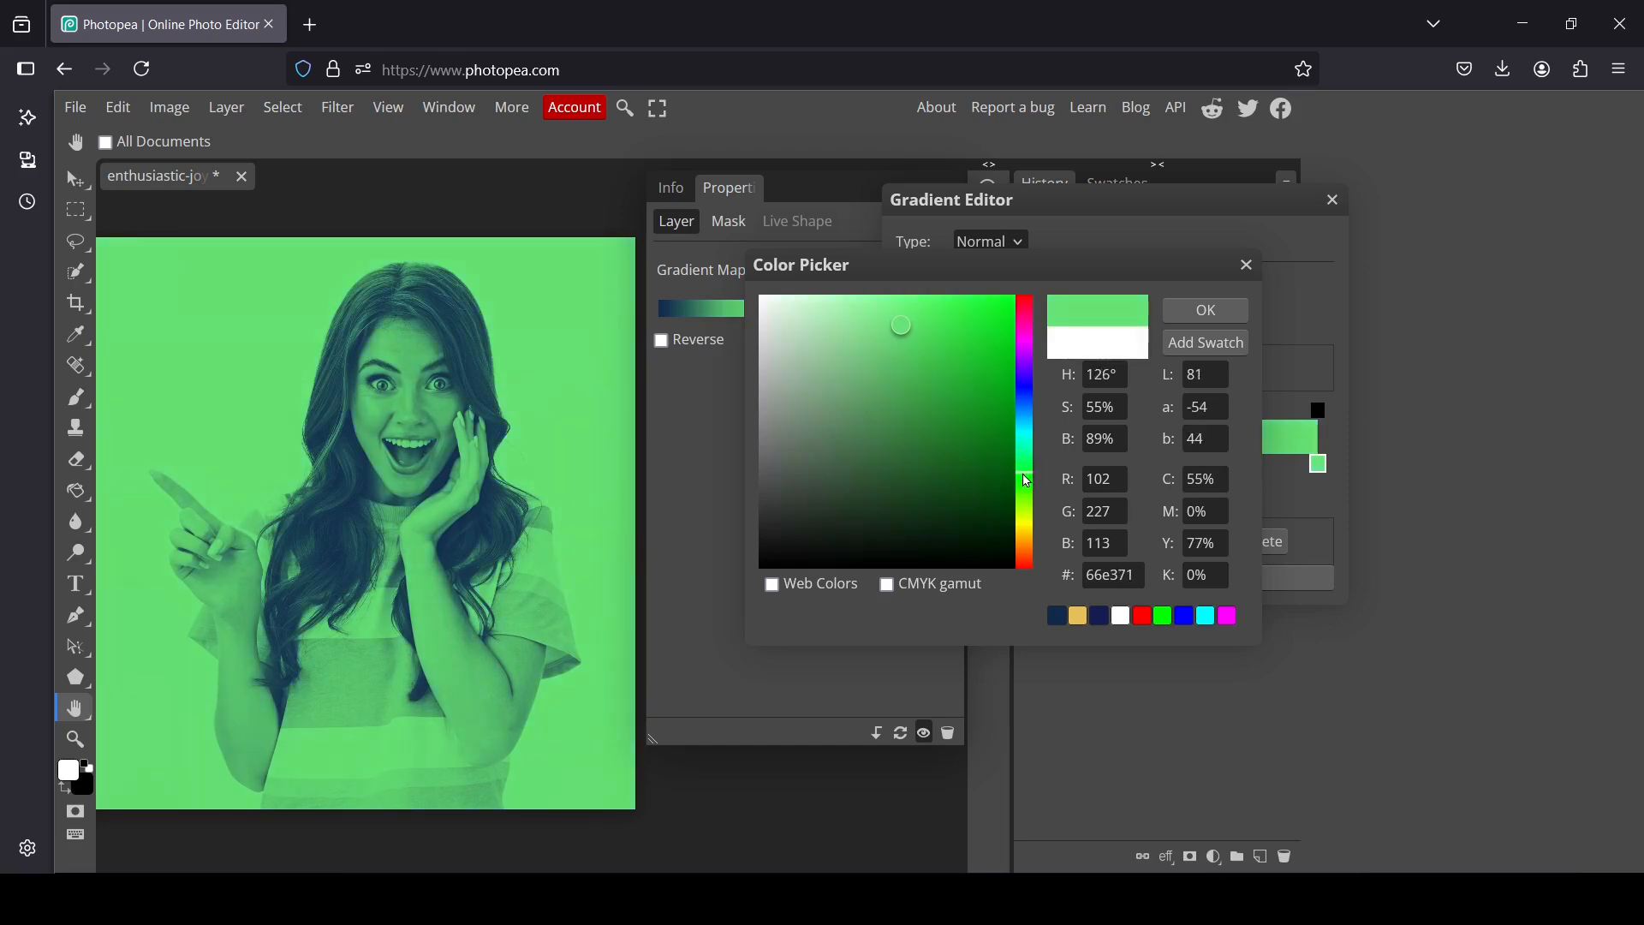
left_click(1024, 543)
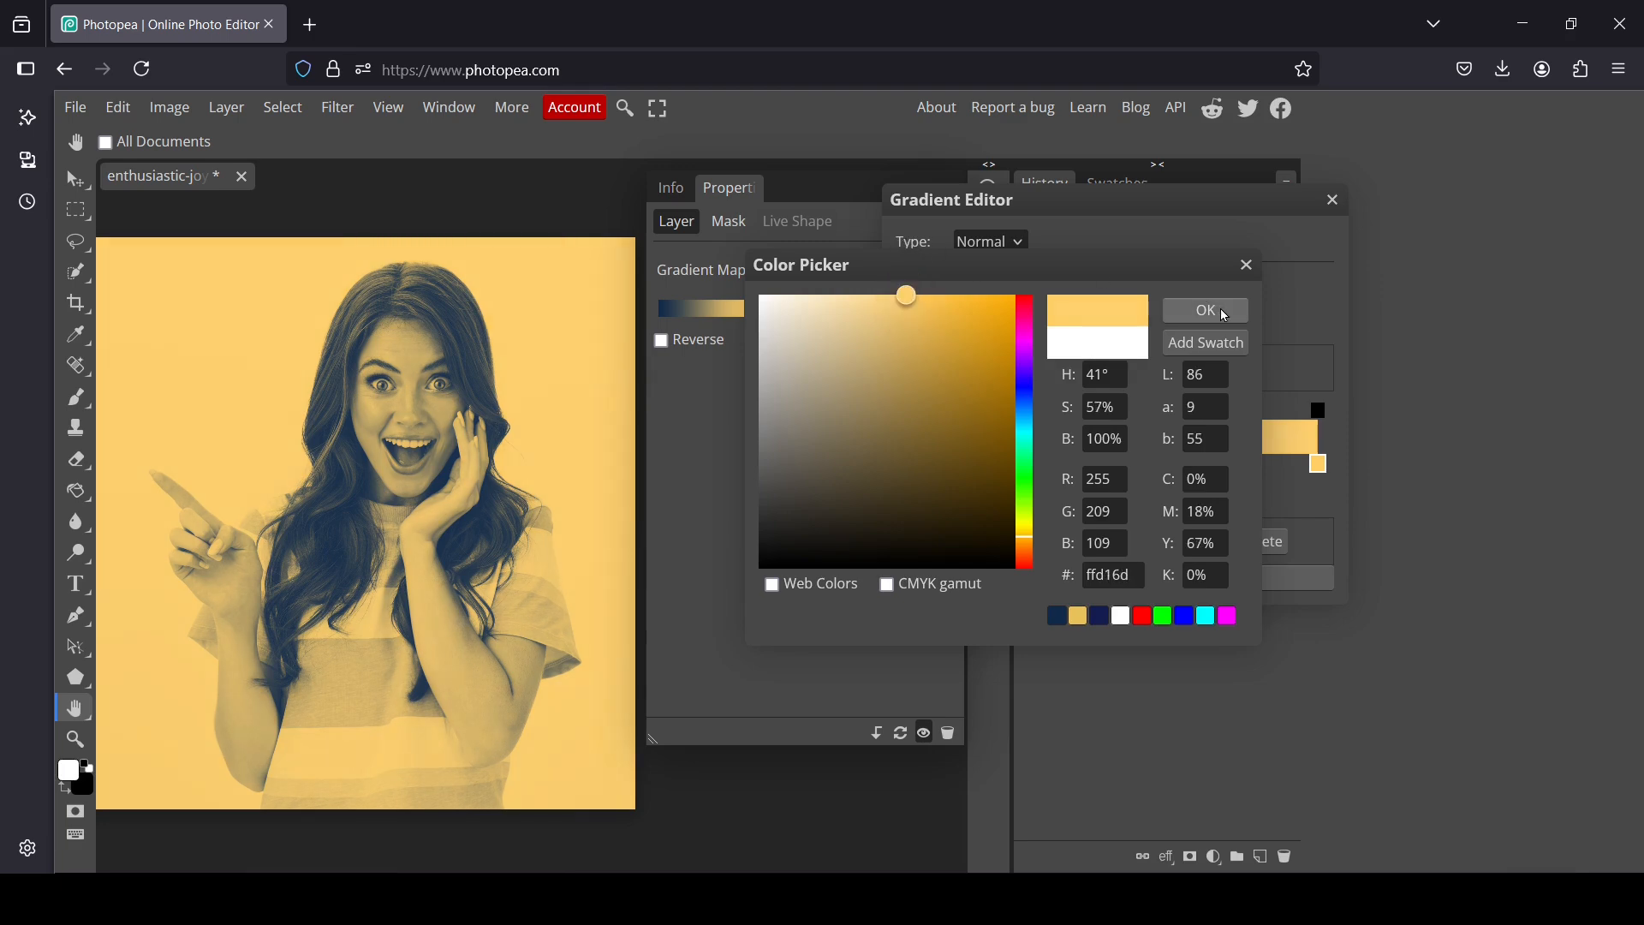
left_click(1204, 310)
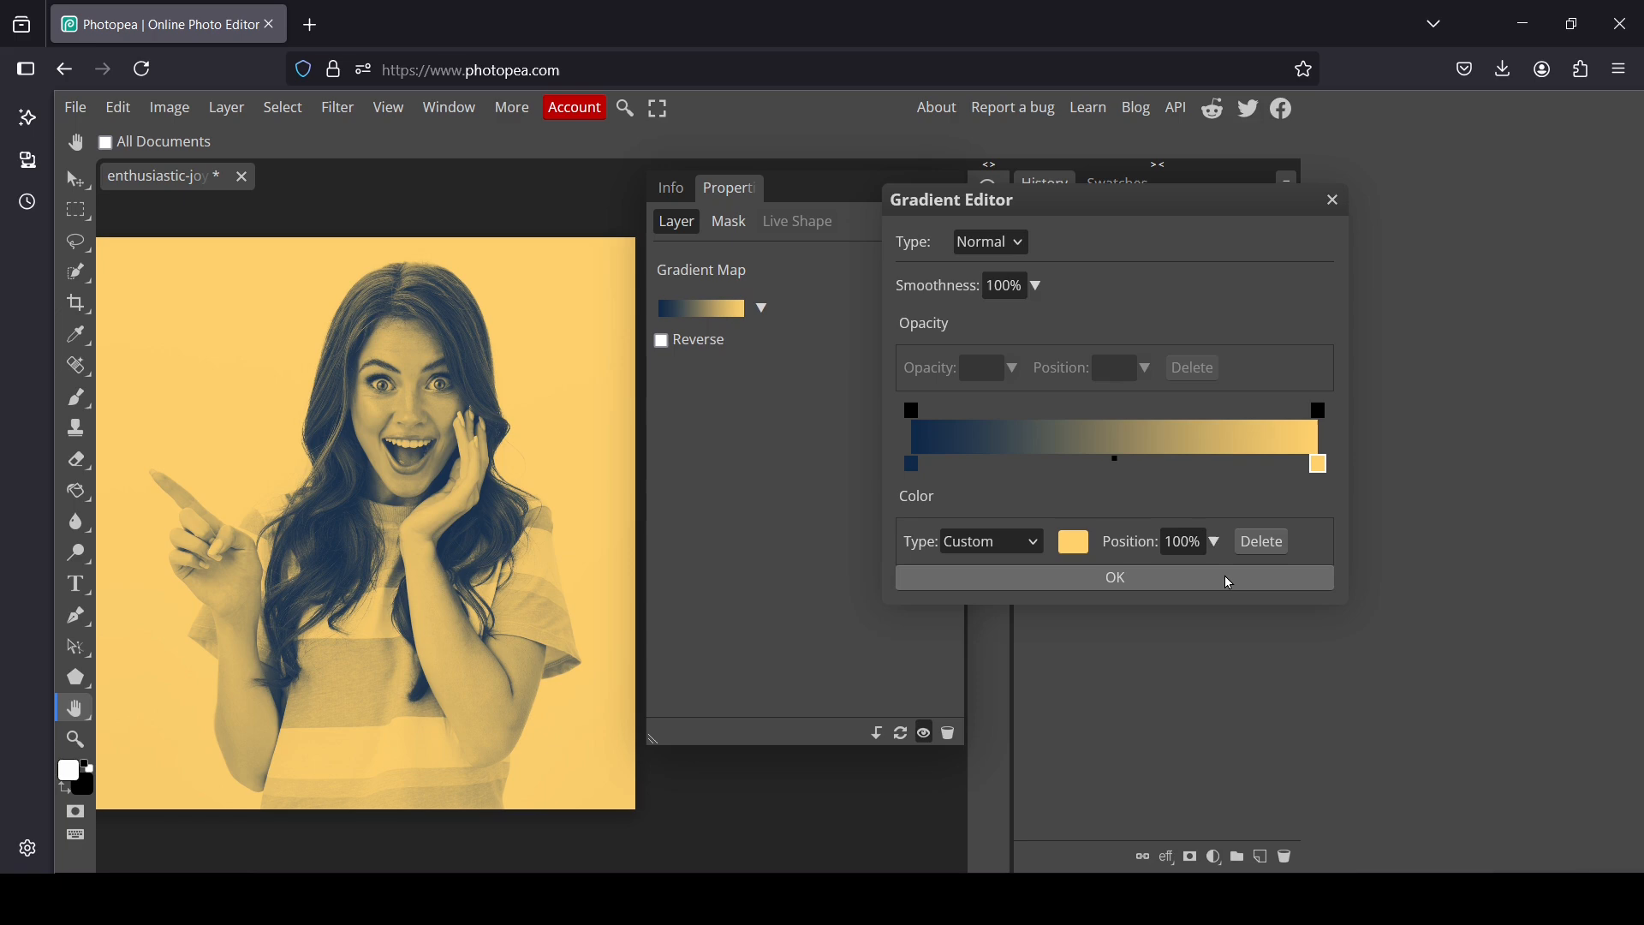
left_click(1113, 577)
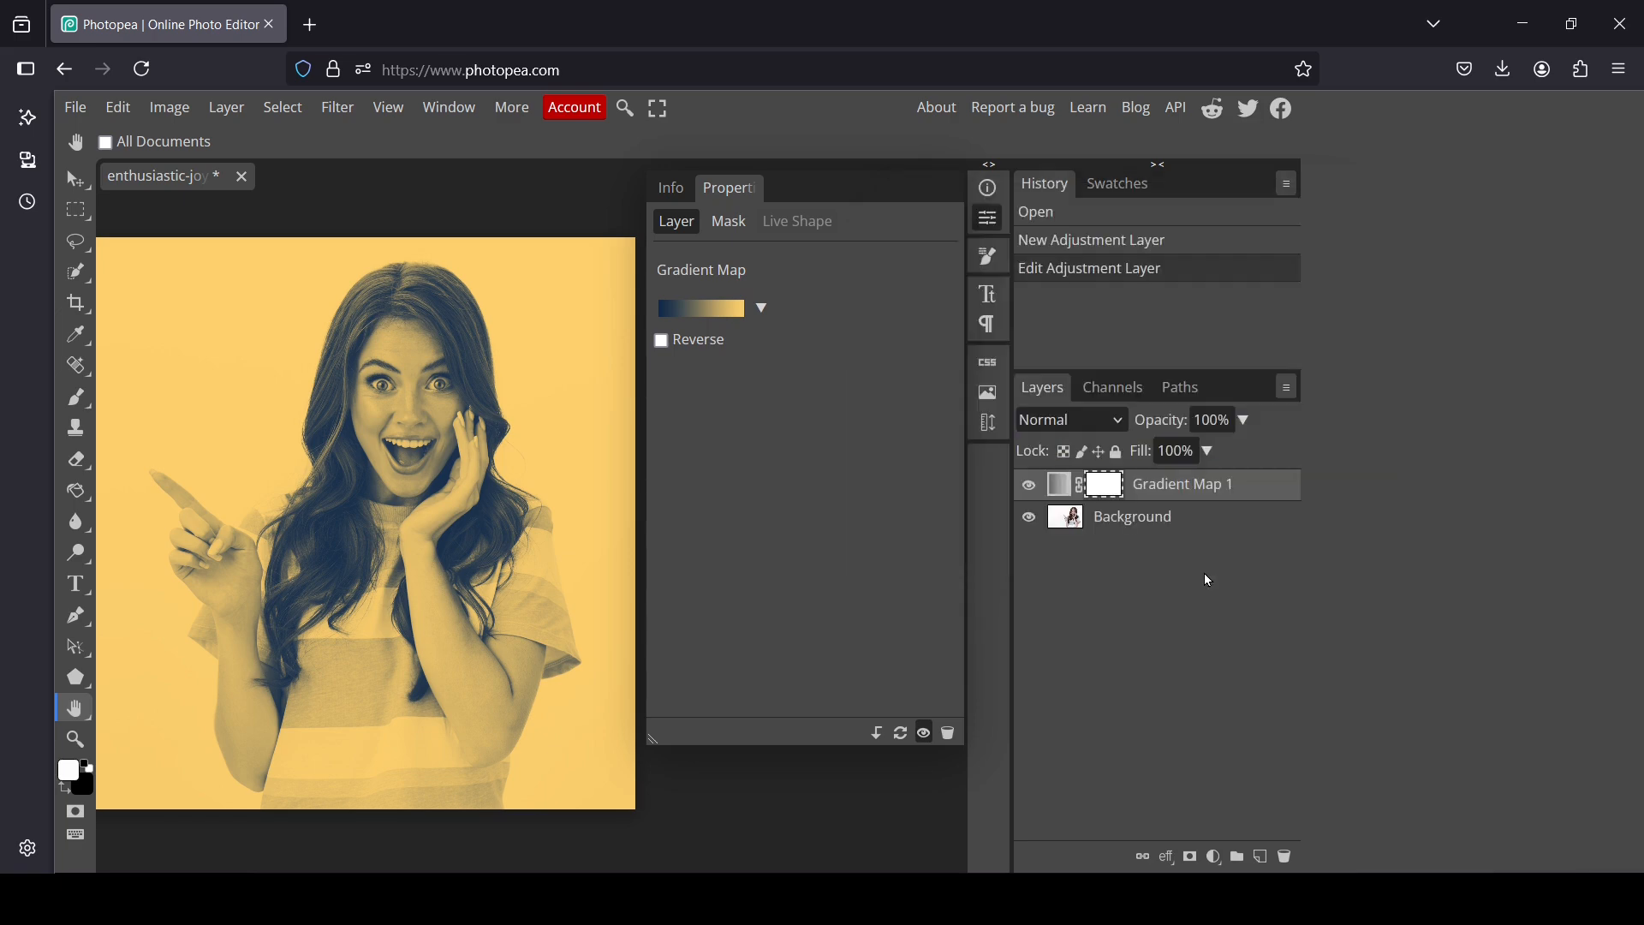
mouse_move(993, 217)
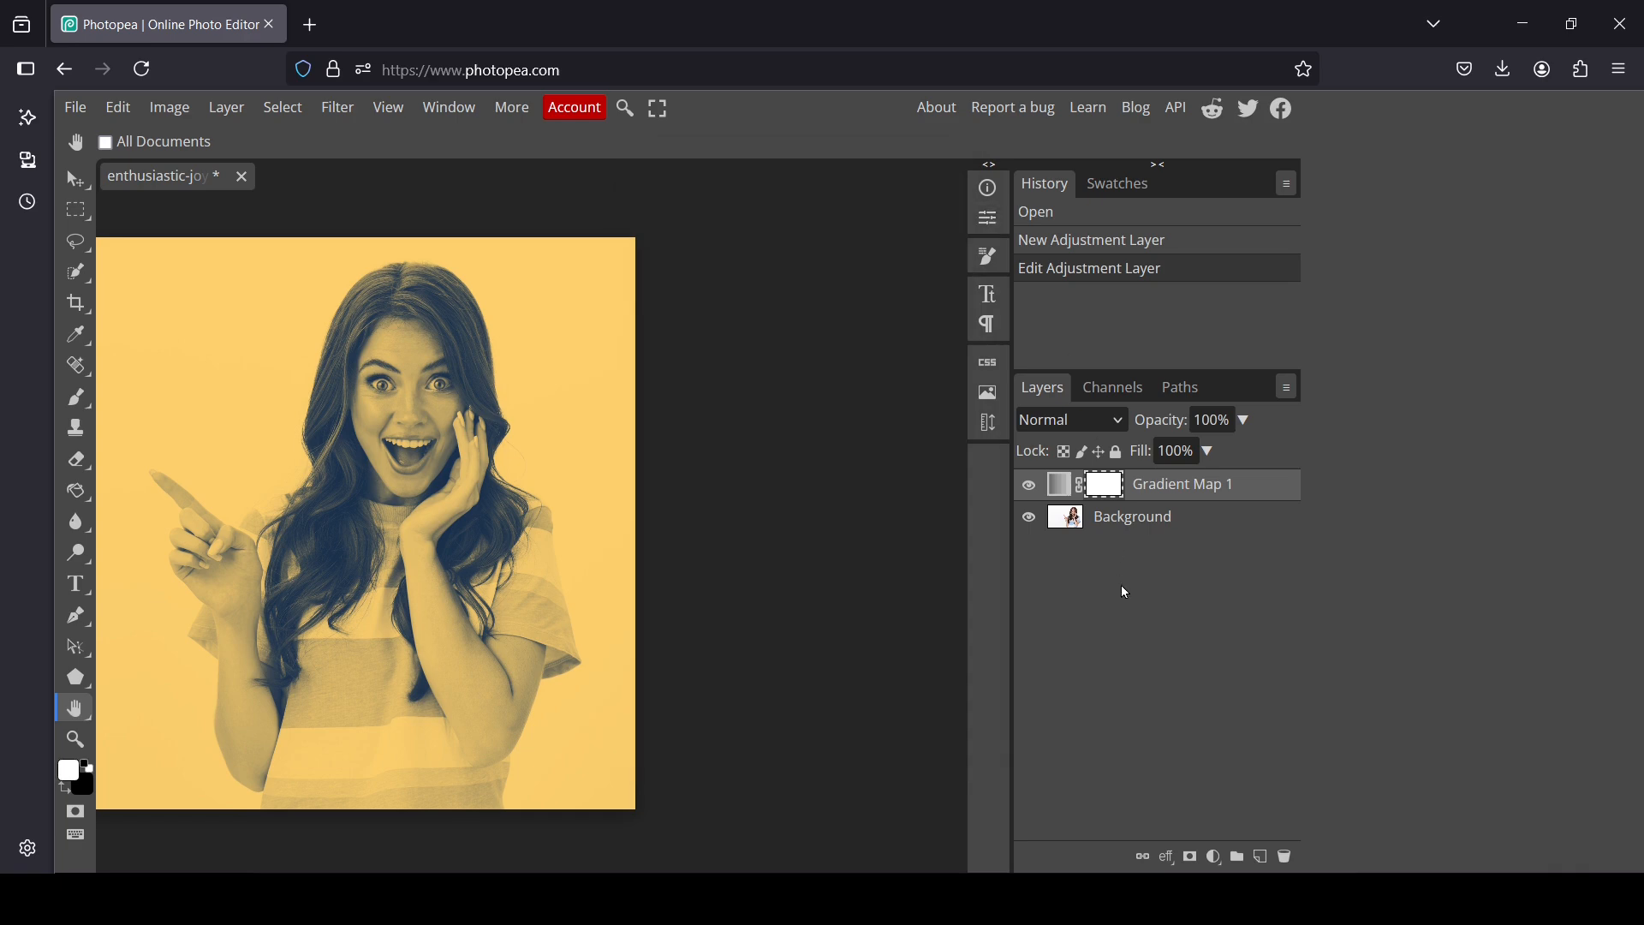
mouse_move(1212, 803)
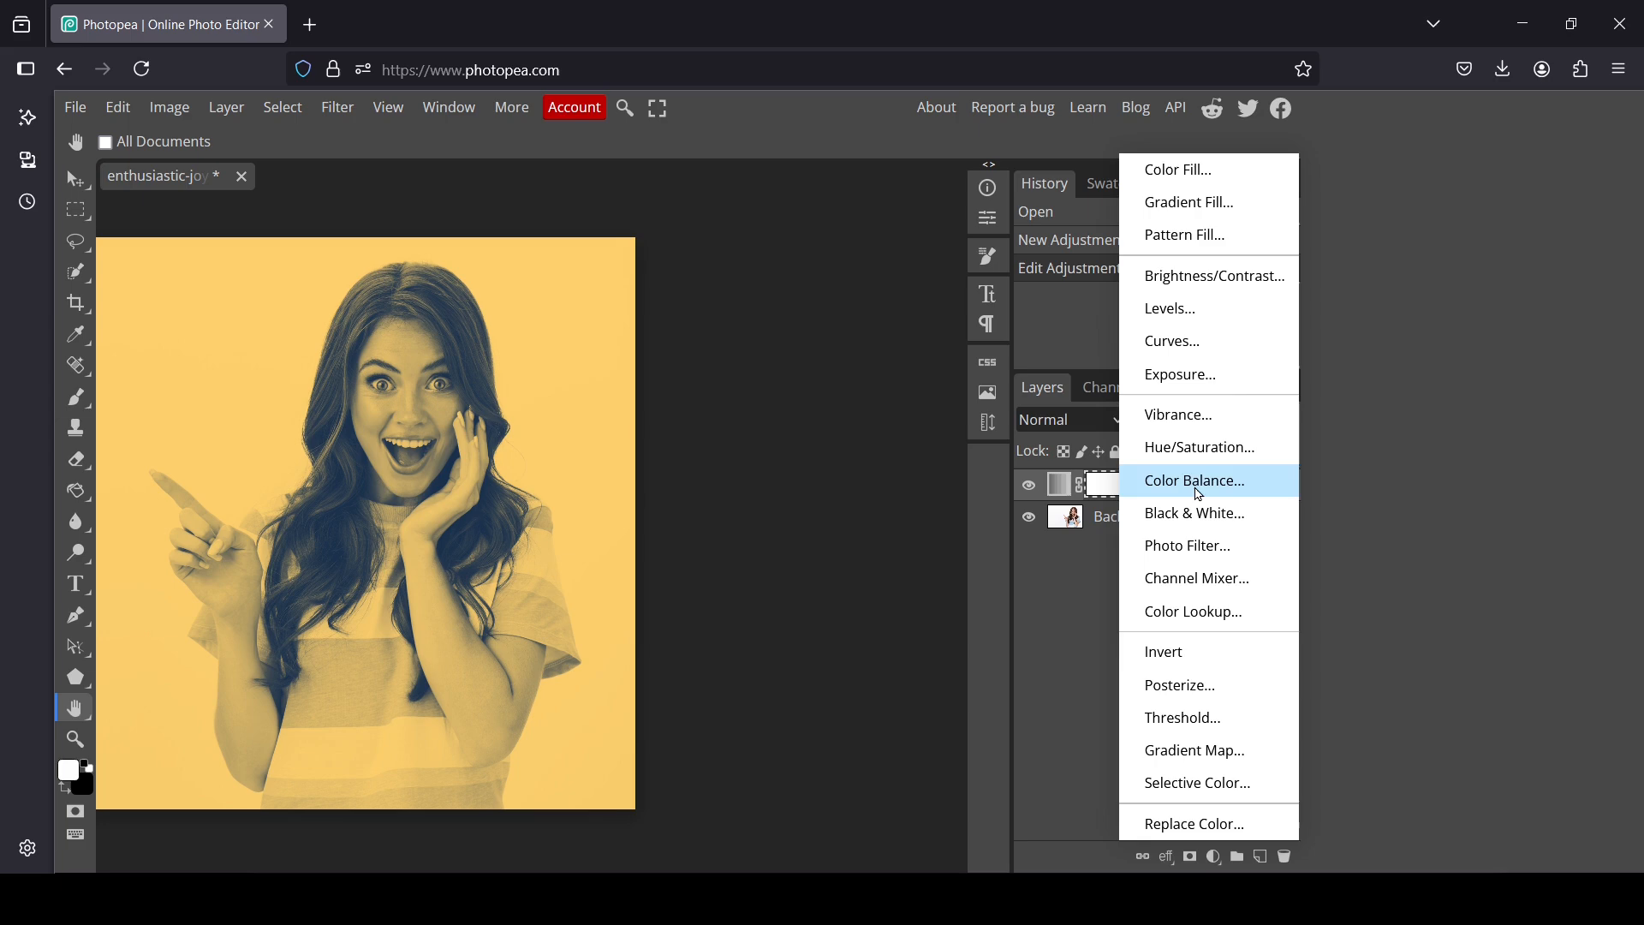
mouse_move(1171, 340)
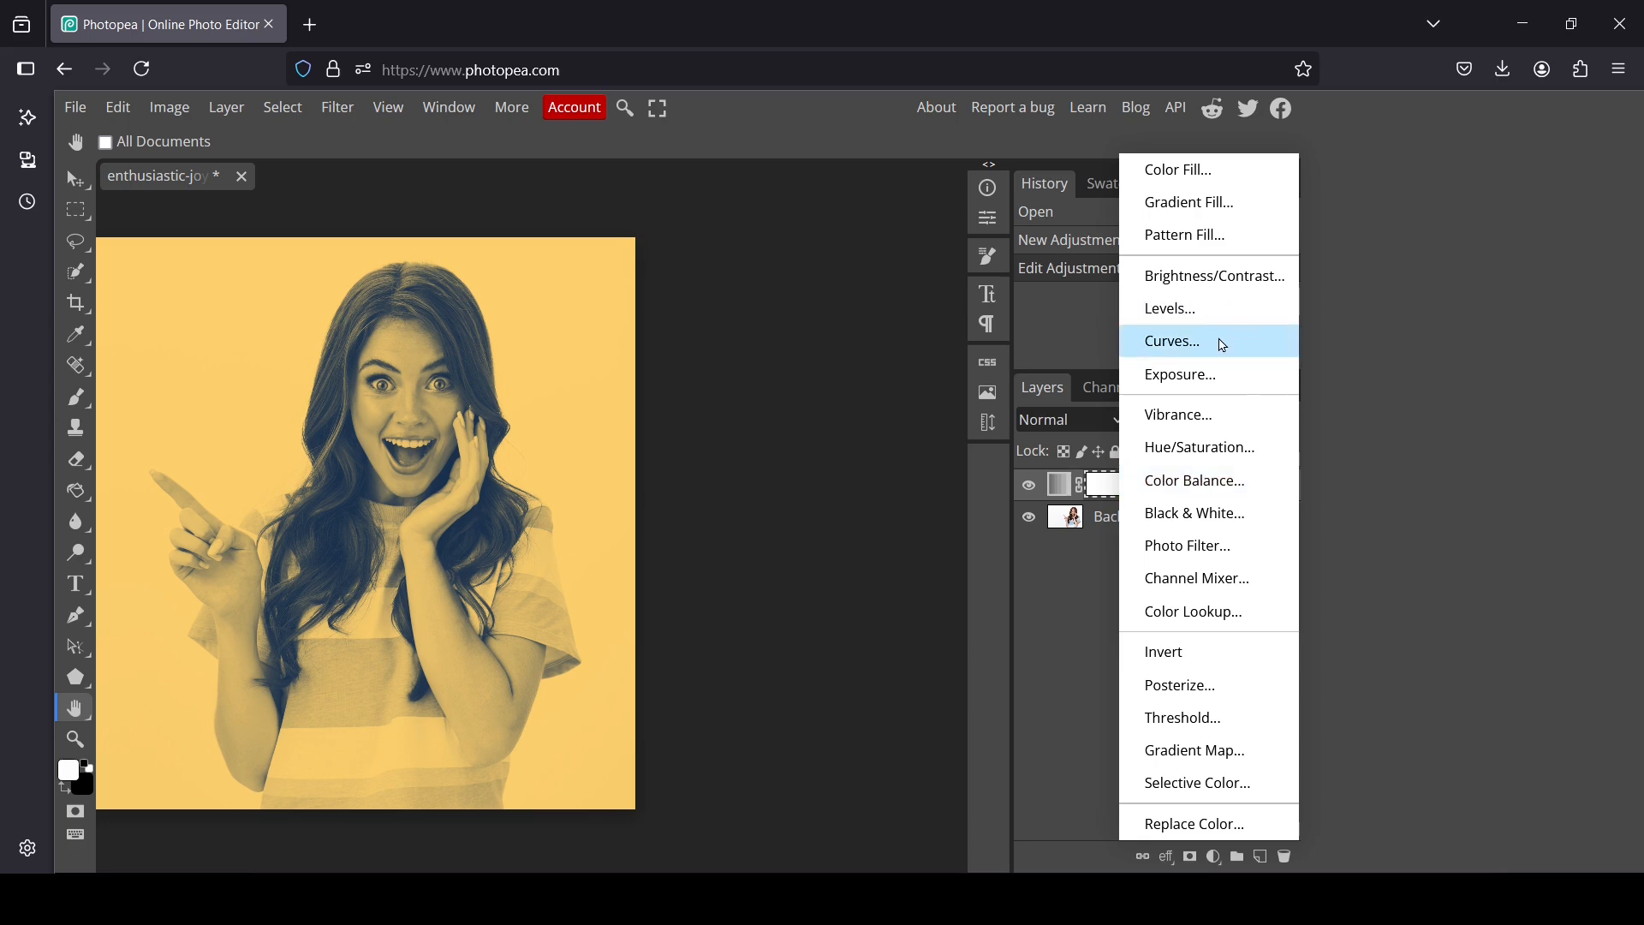
mouse_move(1235, 312)
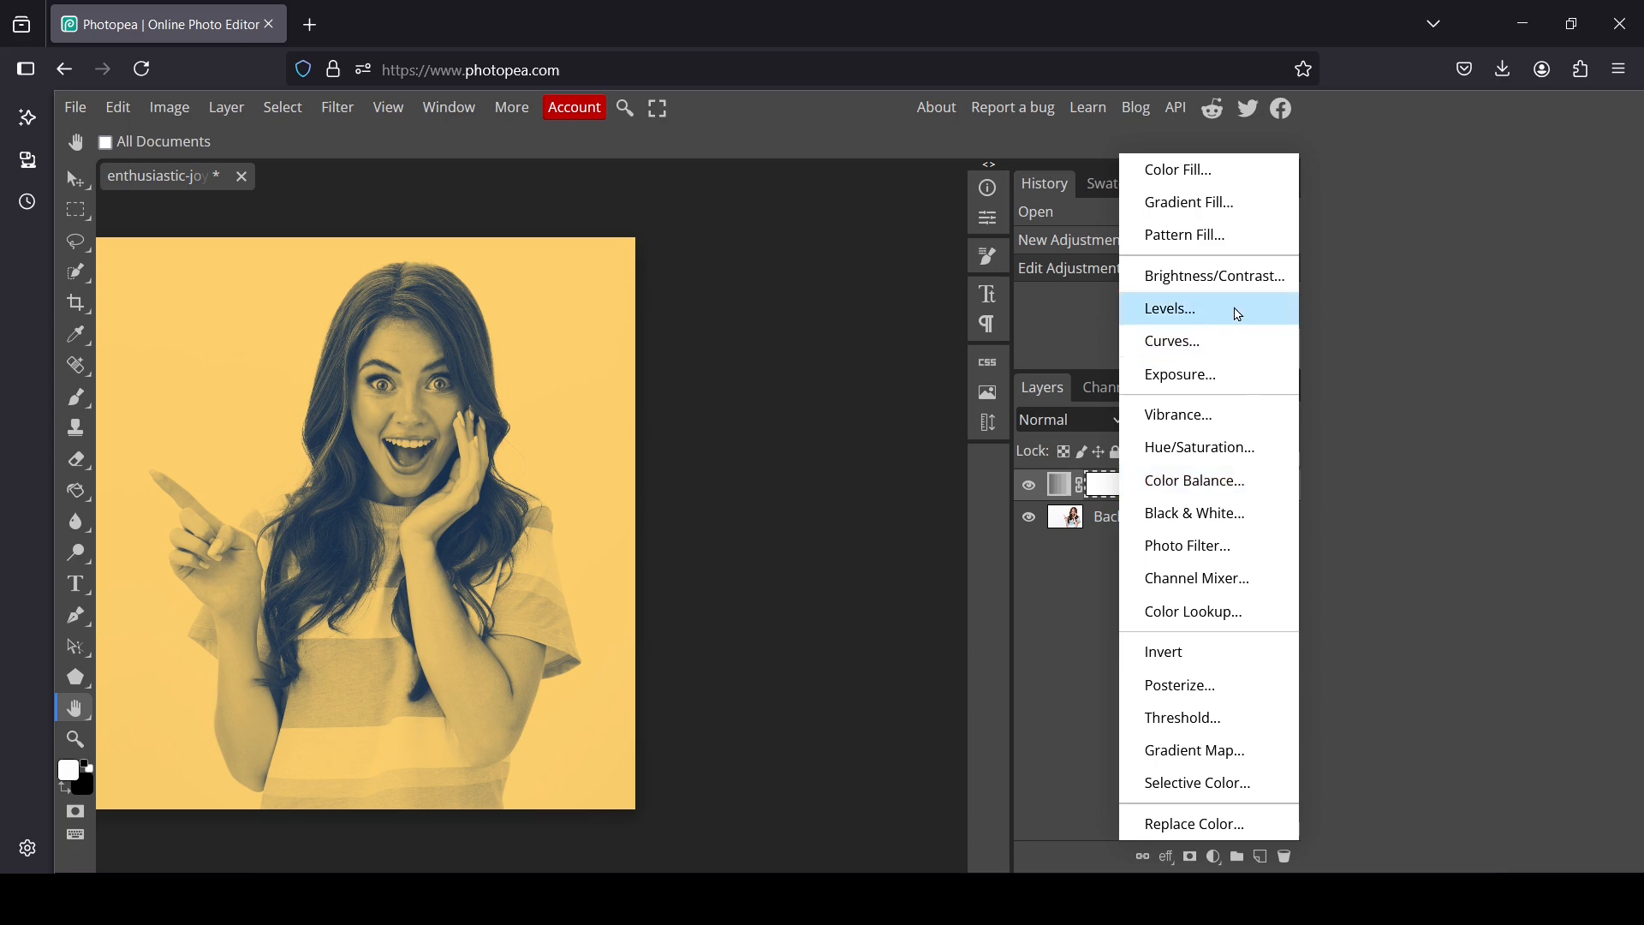
Add a Levels layer with input levels 17, 0.95, 240 and re-show it after comparing.
left_click(1170, 308)
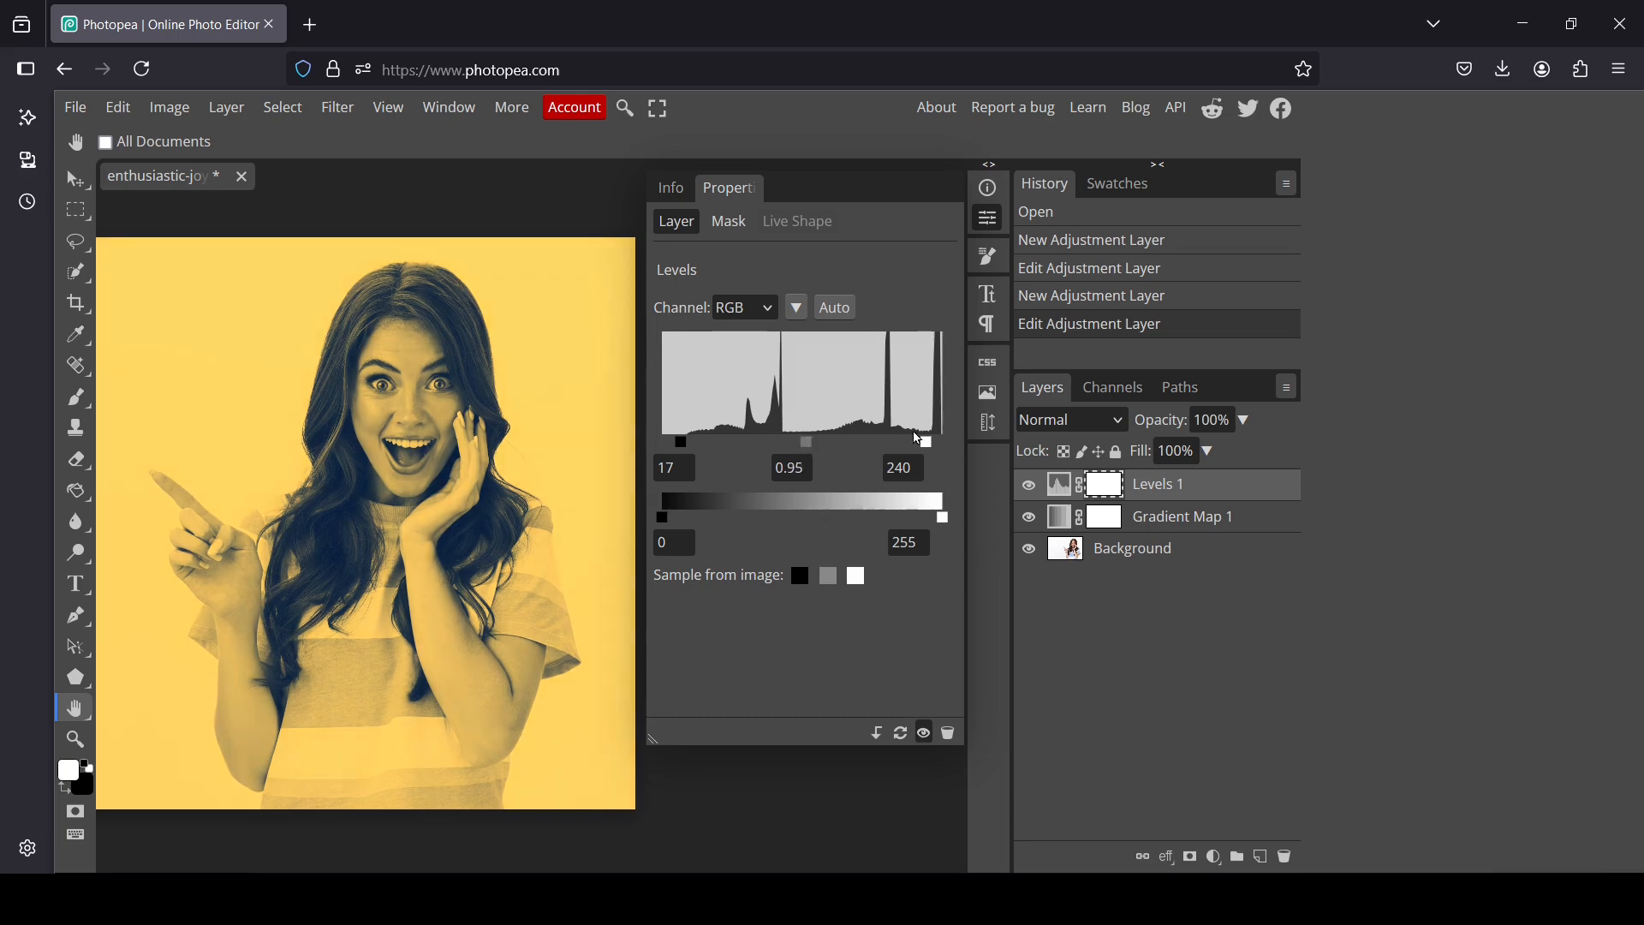
mouse_move(806, 447)
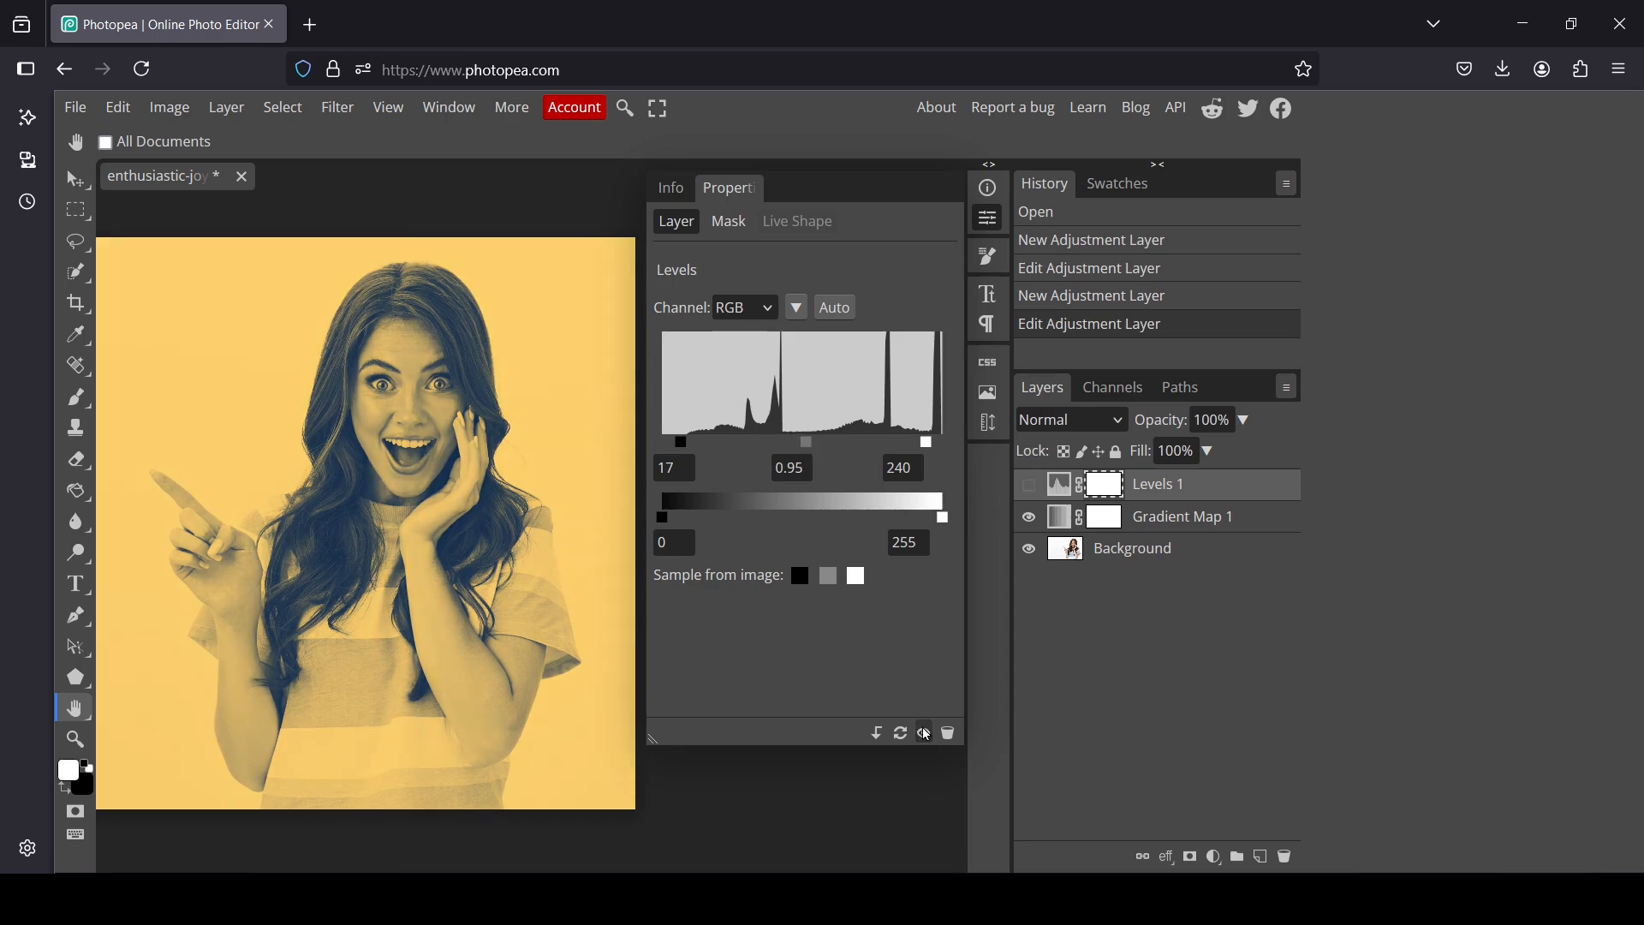
left_click(1029, 483)
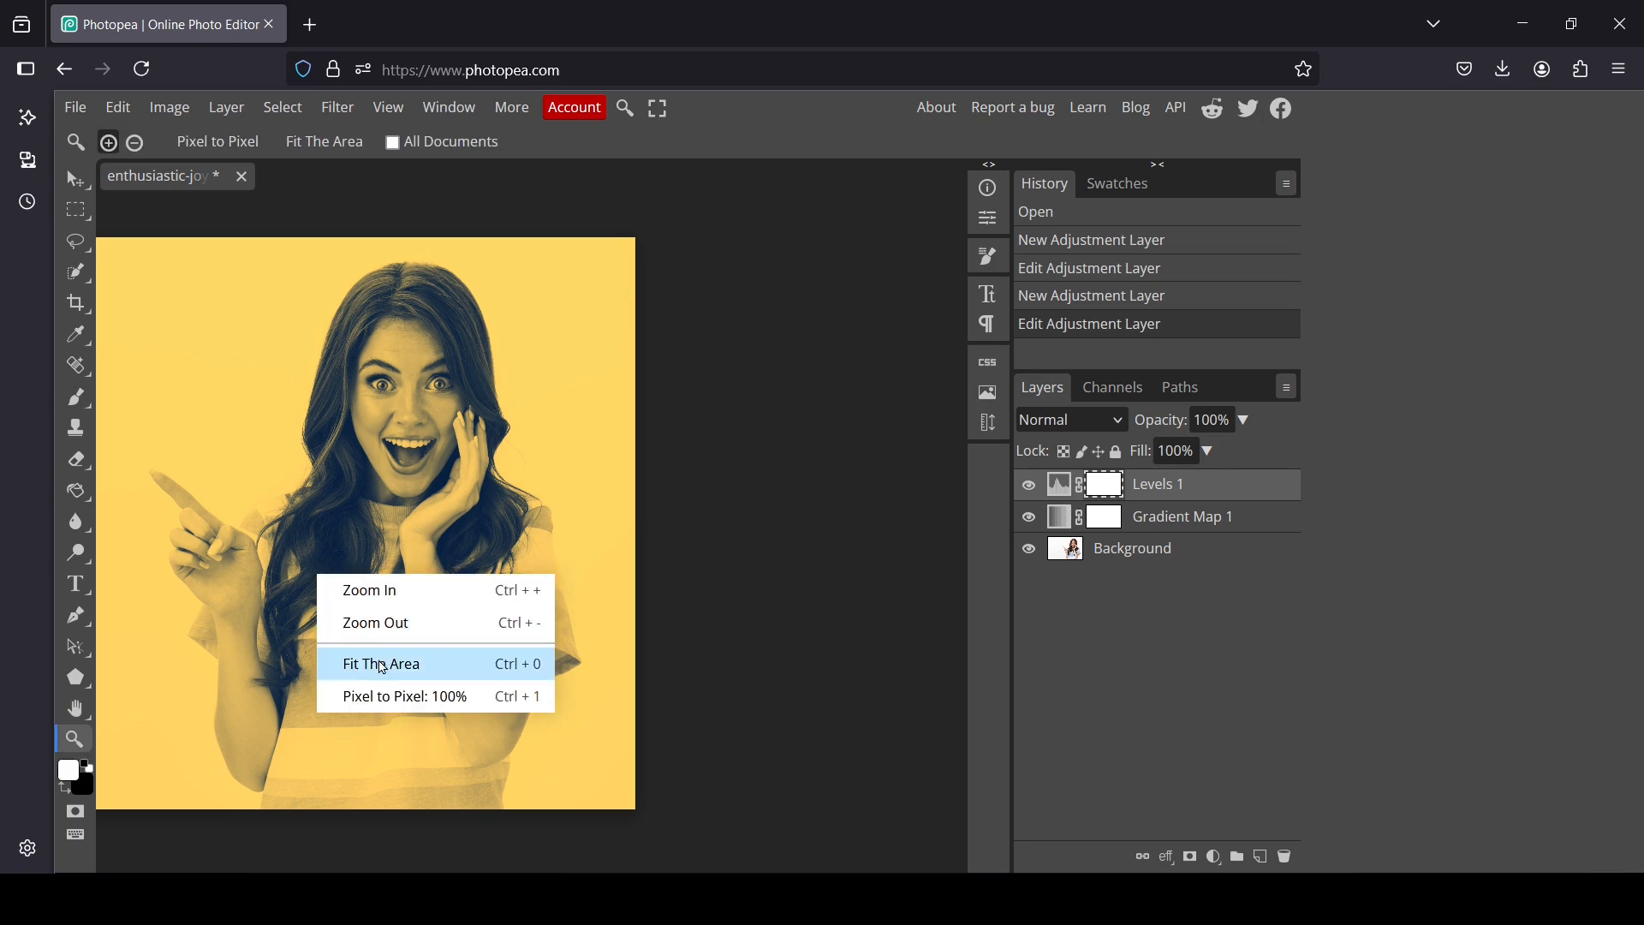
Fit the finished duotone portrait to the available workspace.
left_click(382, 663)
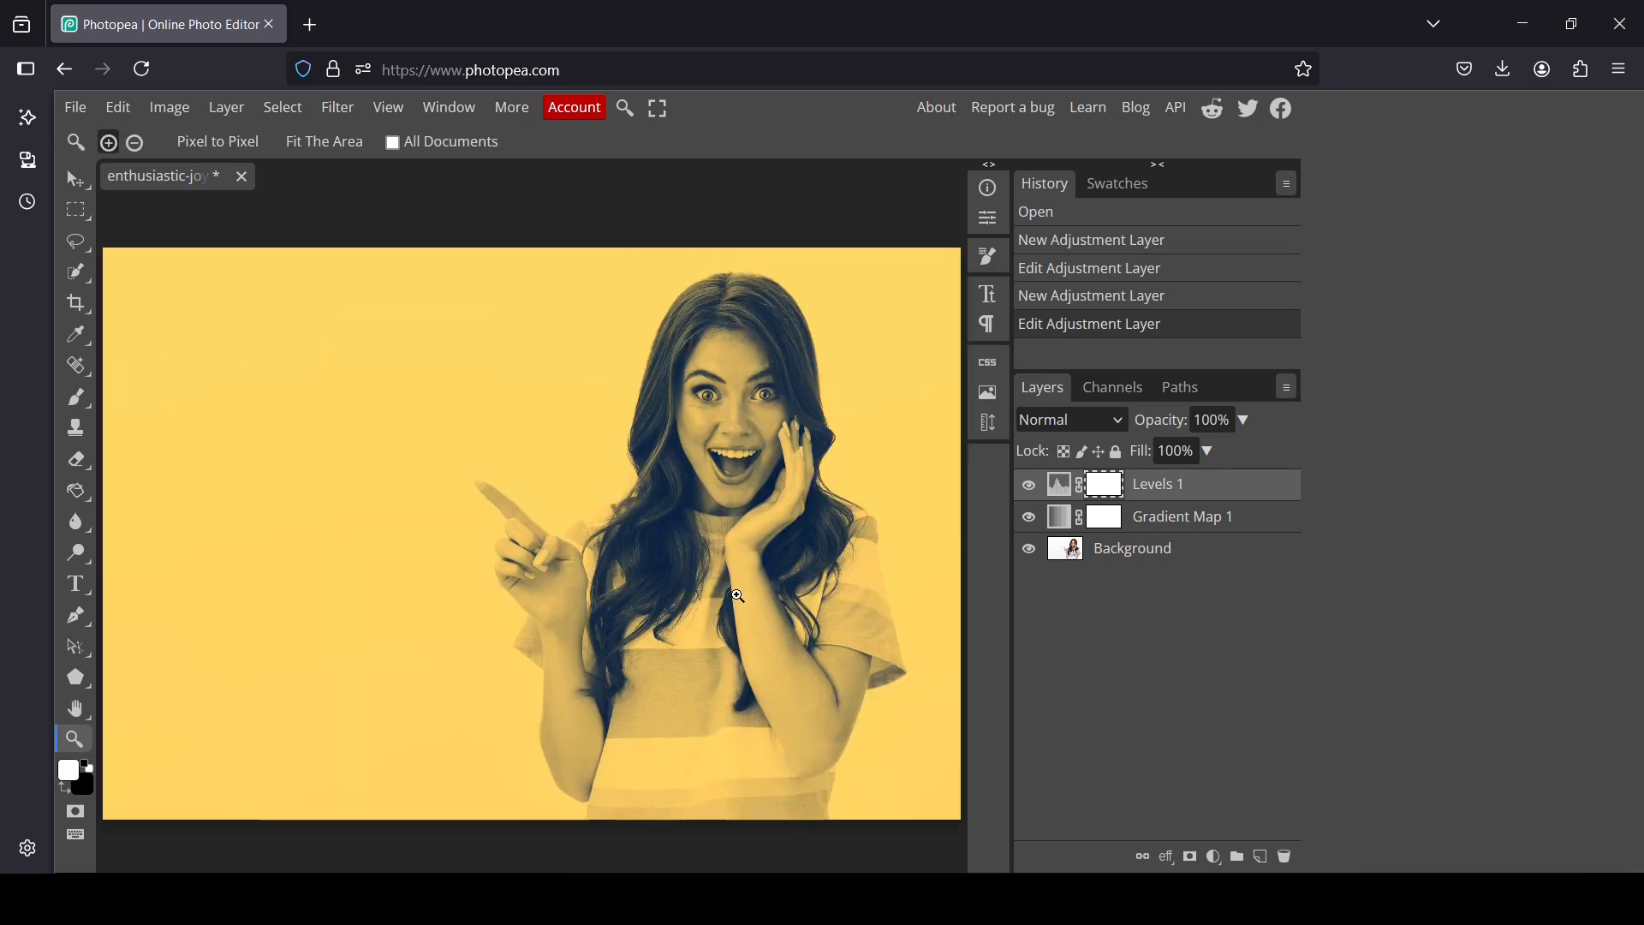